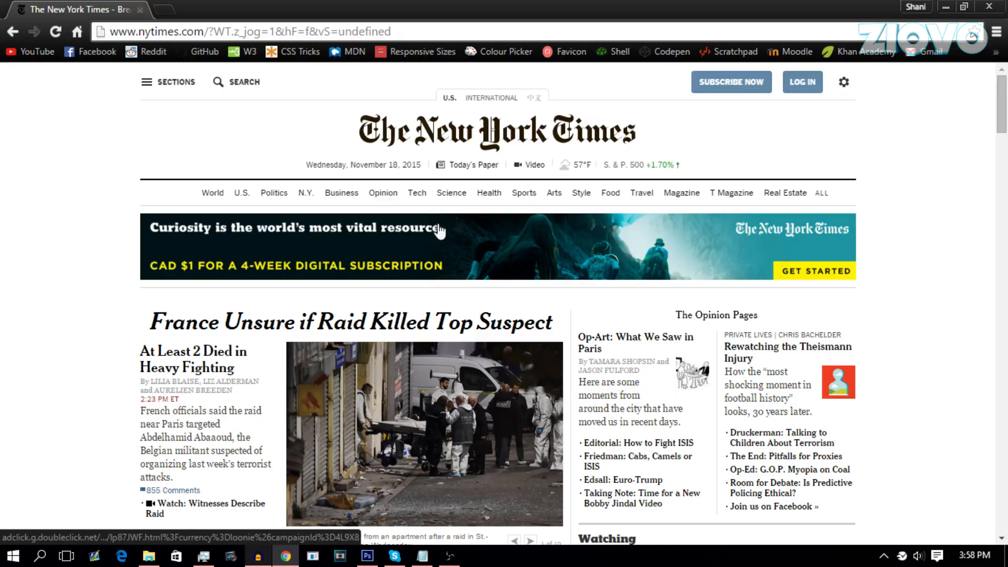
Skim the nytimes.com homepage, then switch to the blank tutorial.html in Notepad
scroll("down", 3)
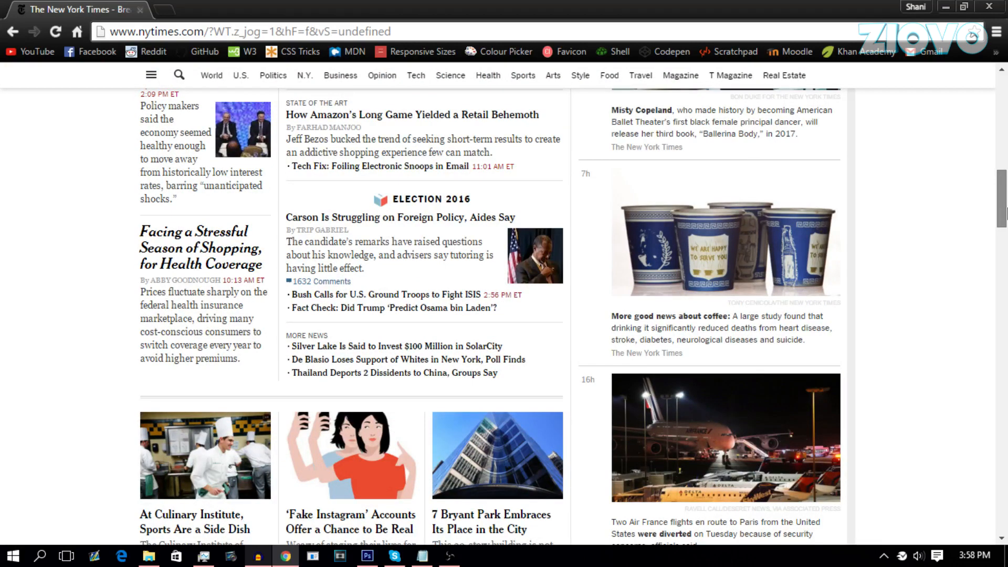
scroll("up", 3)
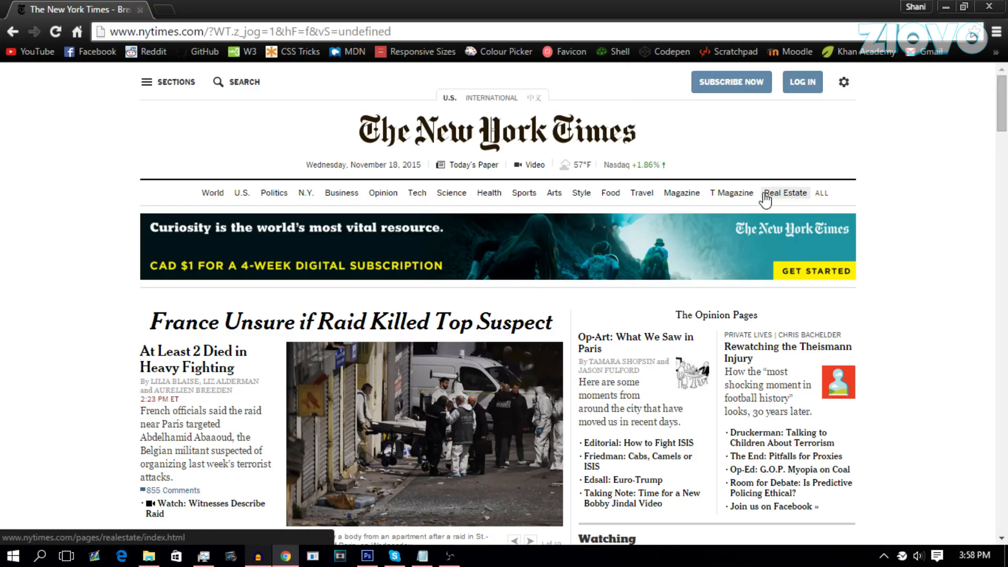
mouse_move(510, 340)
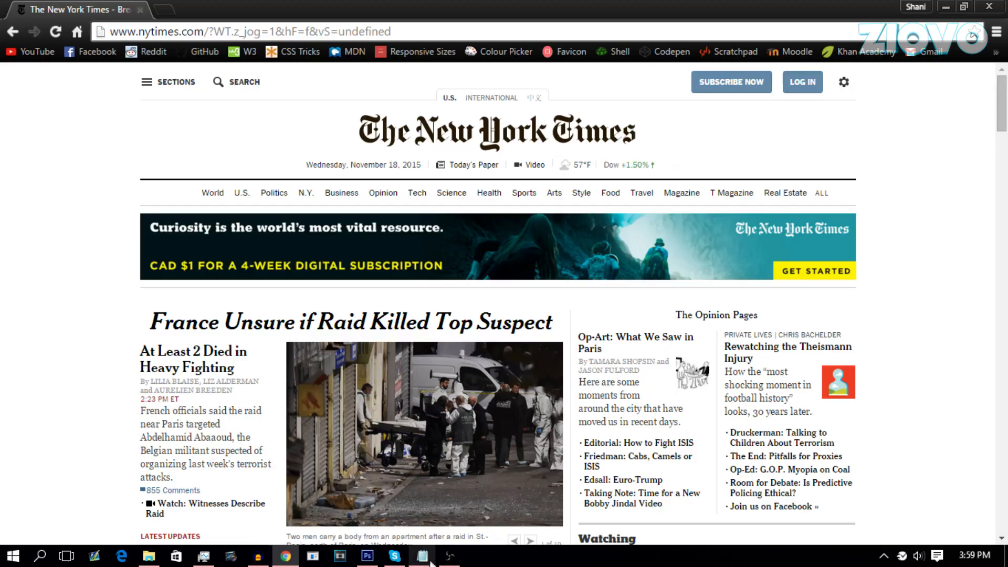
left_click(422, 555)
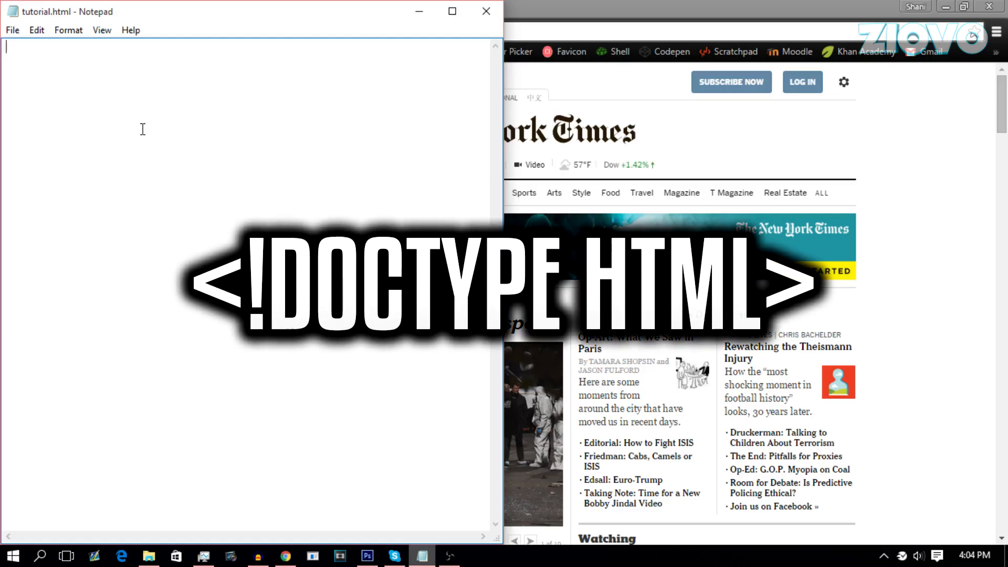
Write <!DOCTYPE html> and begin a <p> Hello world paragraph beneath it
type("<")
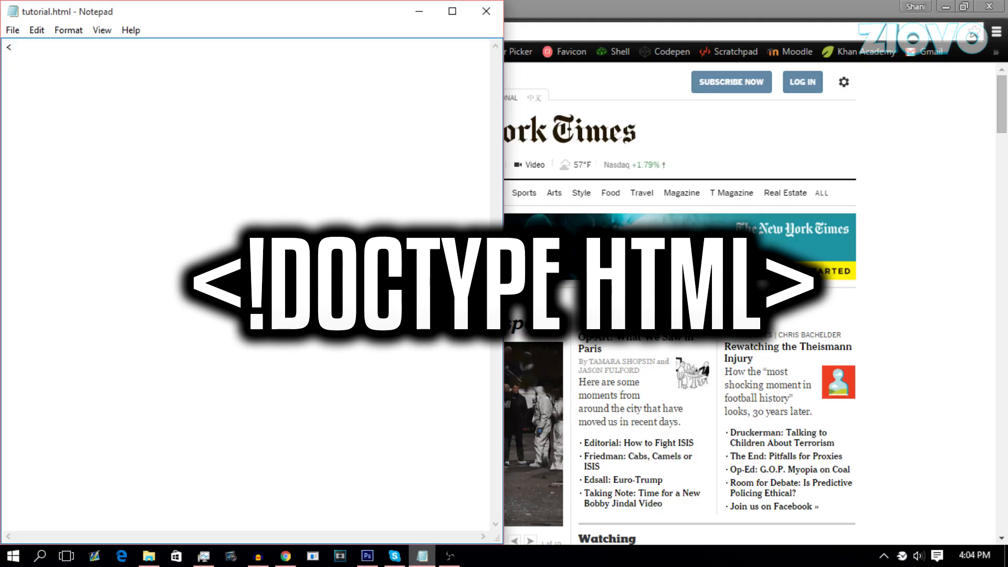
type("<!DOC")
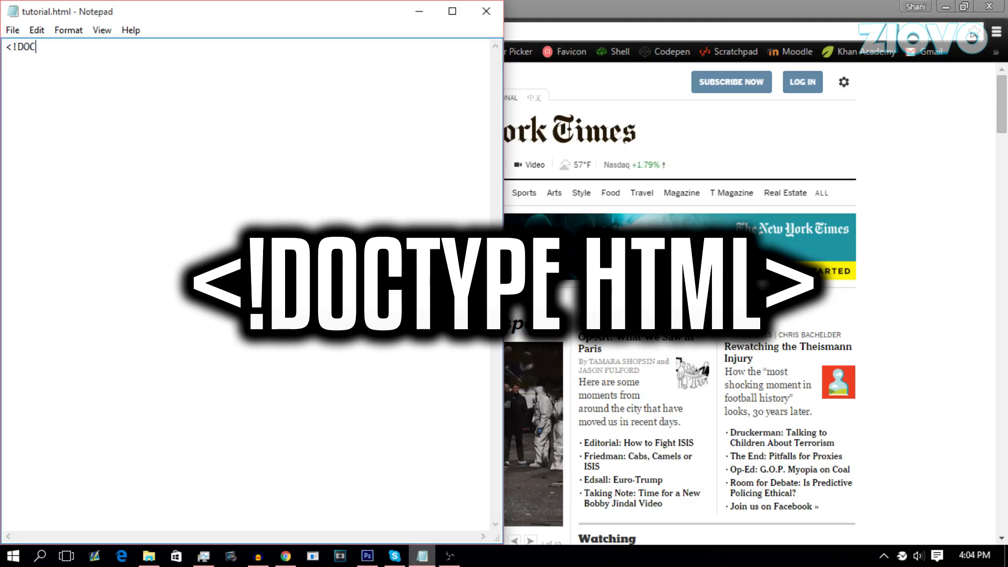
type("TYPE html")
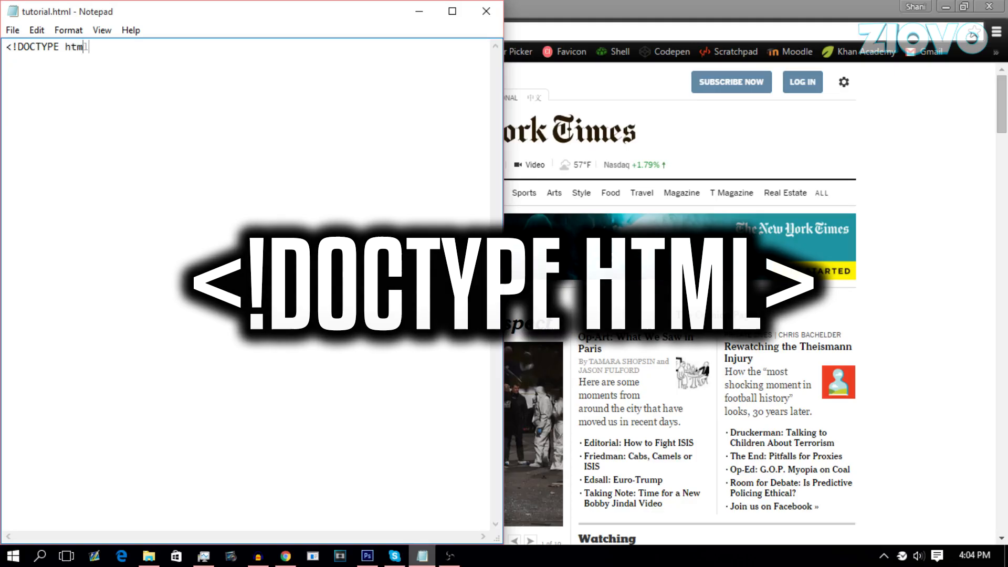
type(">")
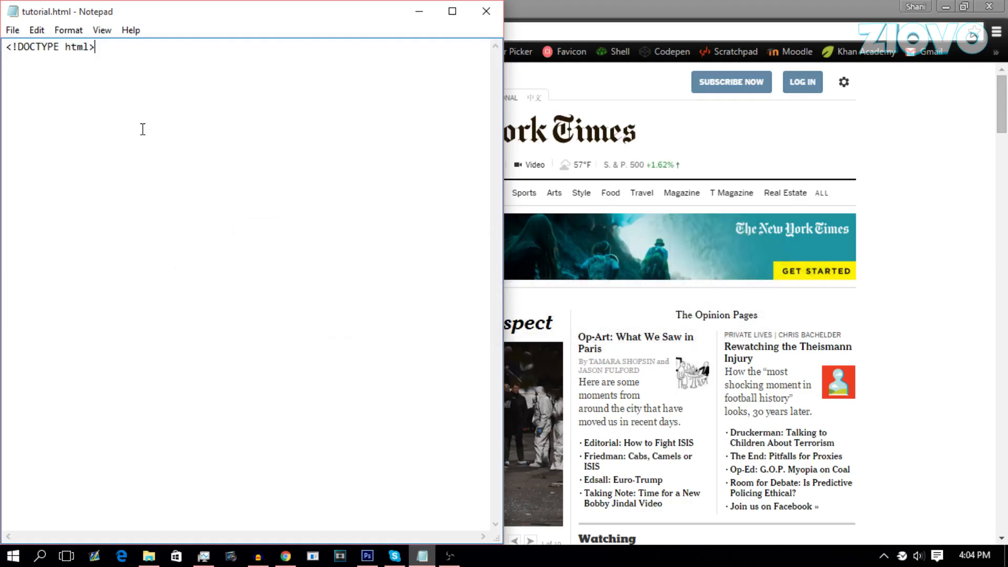
type("<p> Hello world")
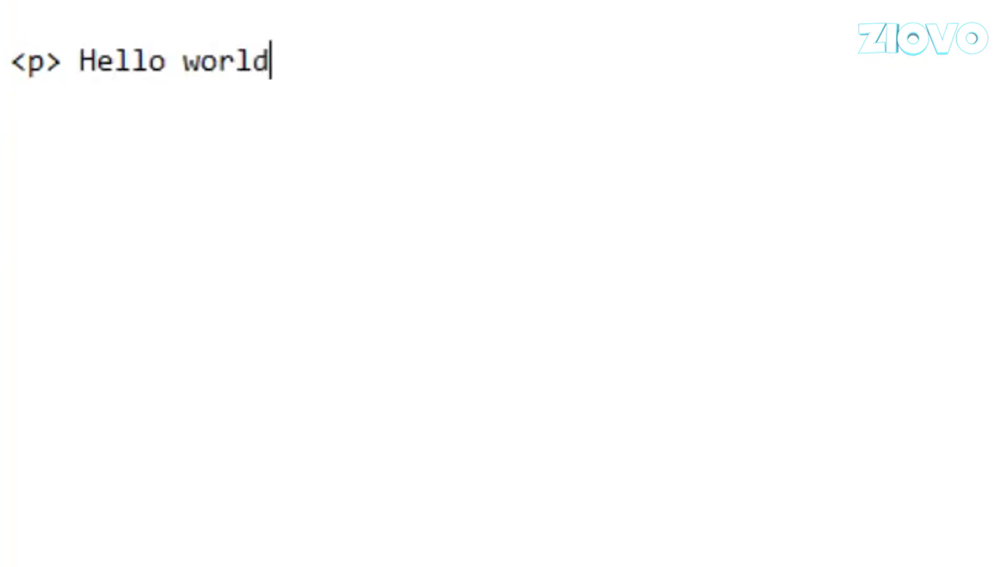
Close the paragraph as Hello world! </p>, then replace the line with an opening <html> tag
type("!")
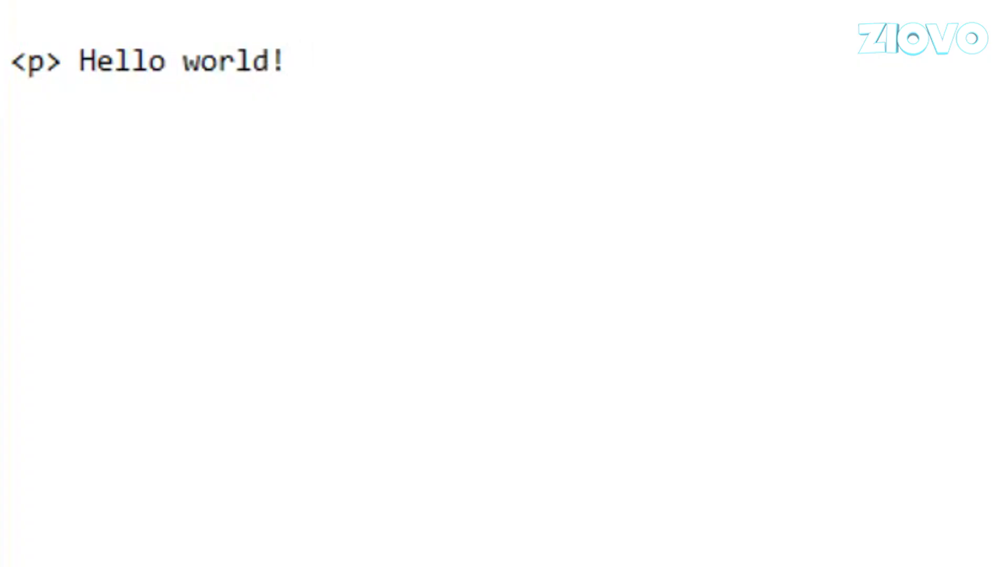
type("<")
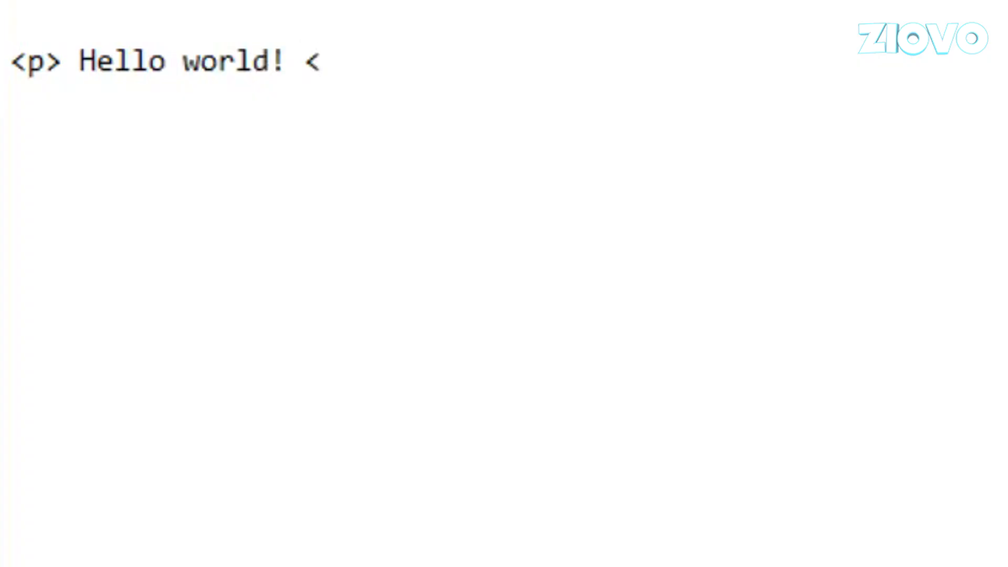
type("/p")
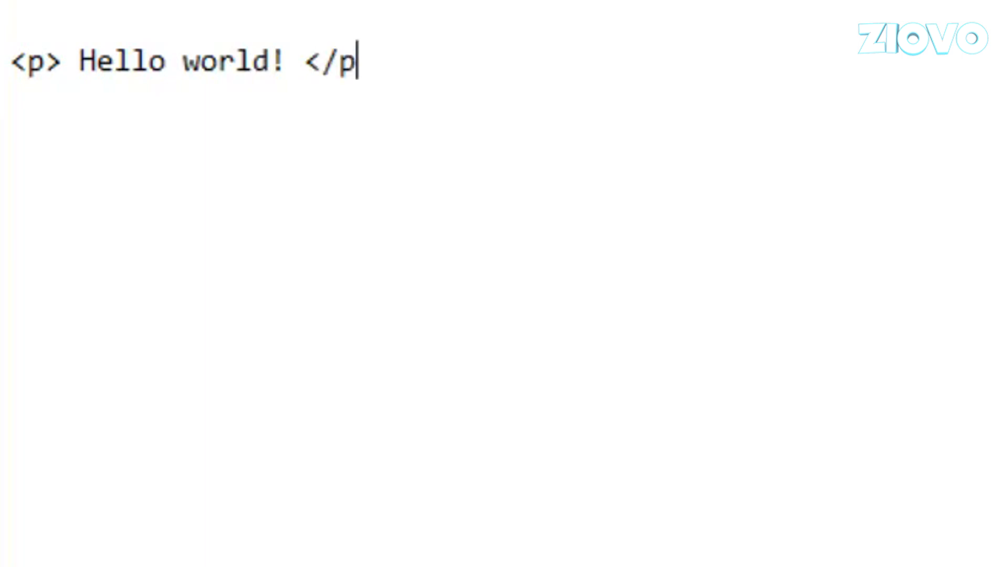
type(">")
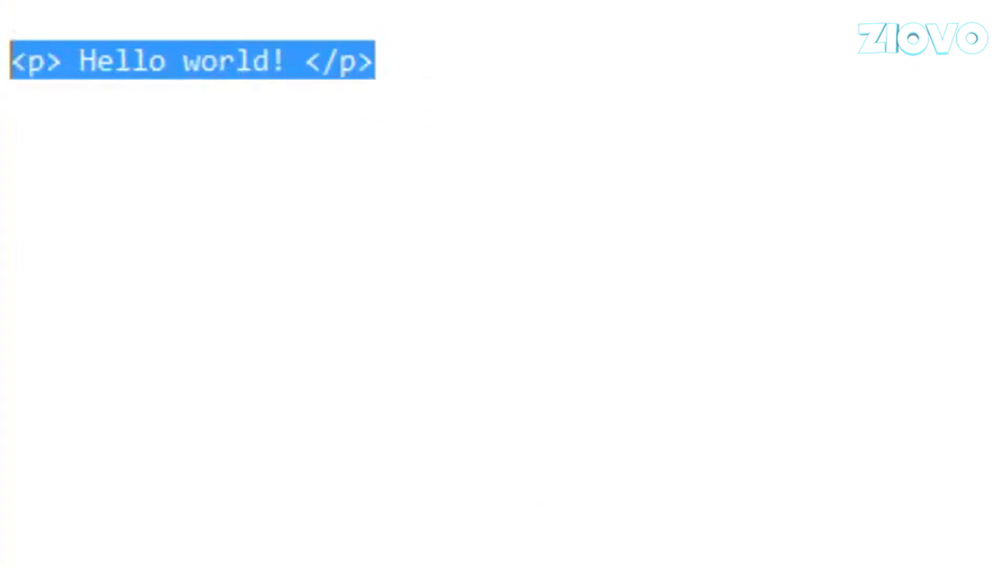
type("<html>")
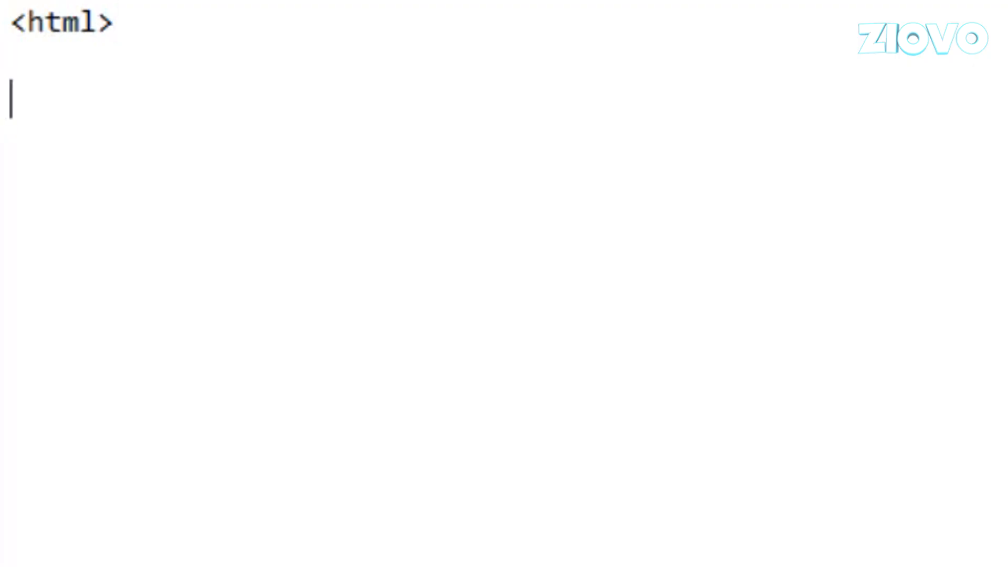
Add </html> and nest empty <head></head> and <body></body> sections inside it
type("</html>")
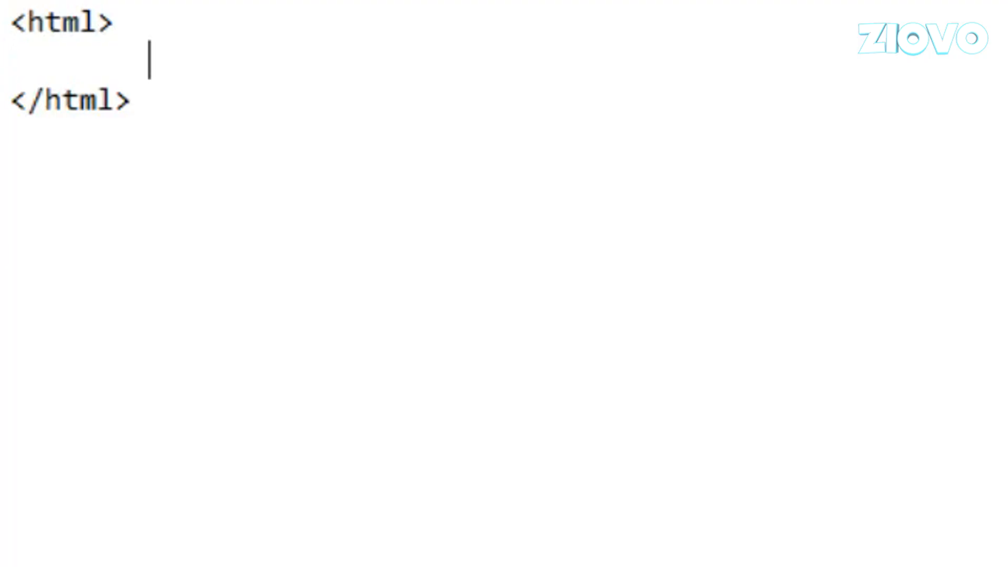
type("<head")
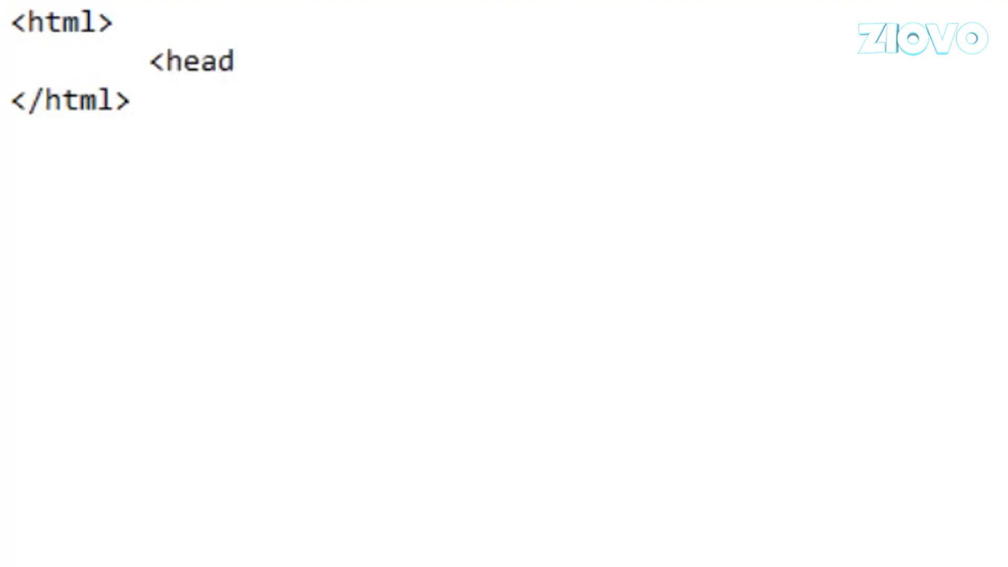
type(">")
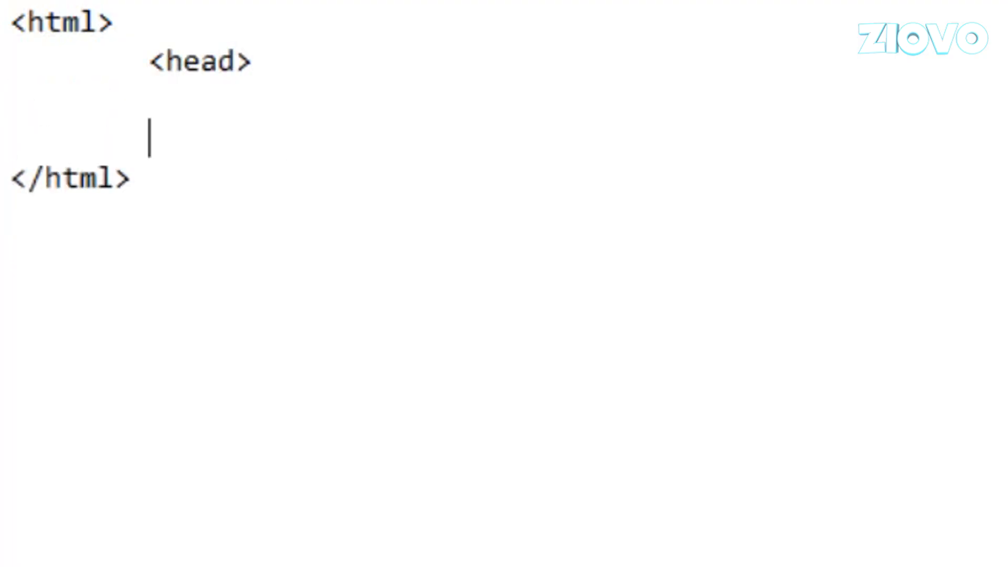
type("</head>")
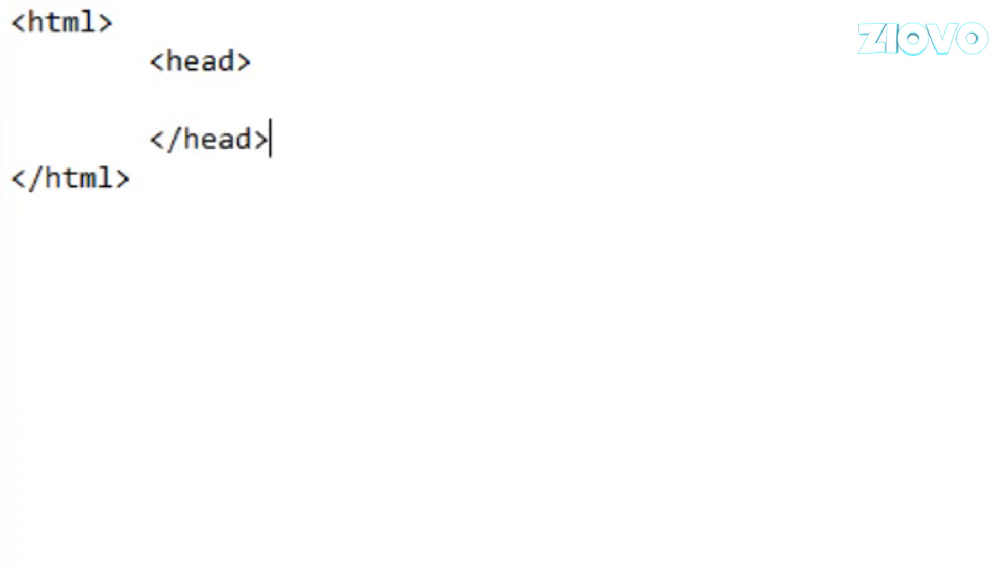
key("enter")
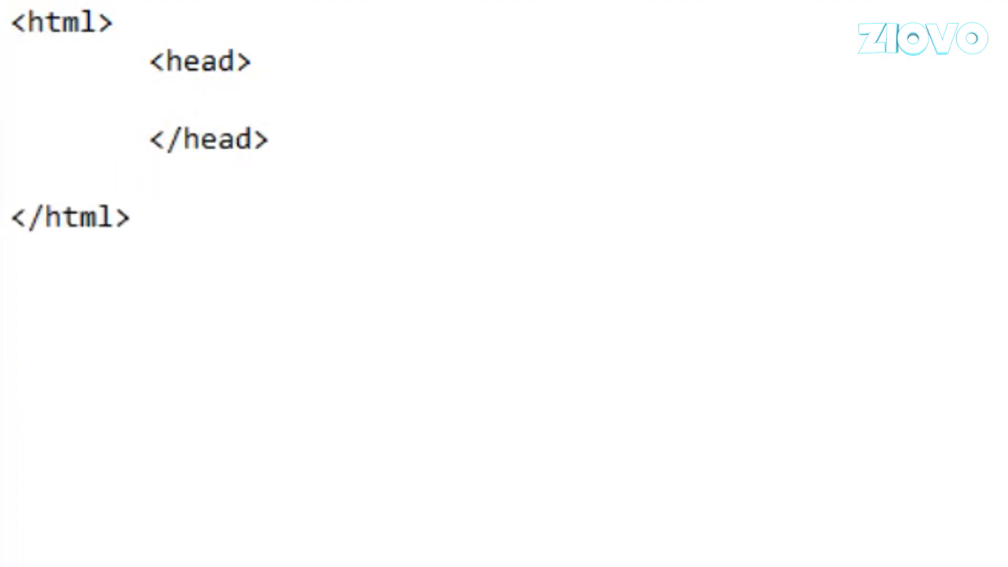
type("<body>")
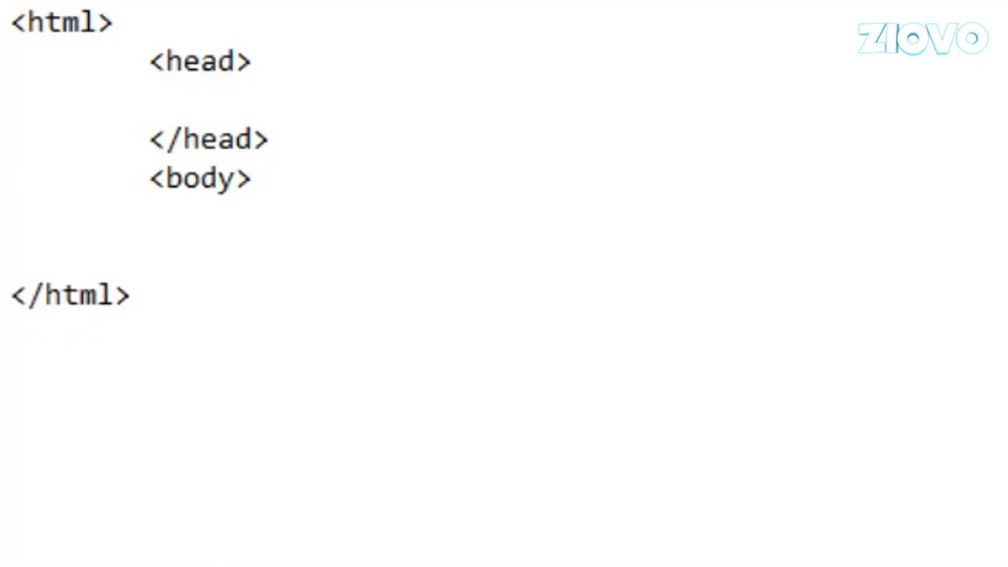
type("</boy")
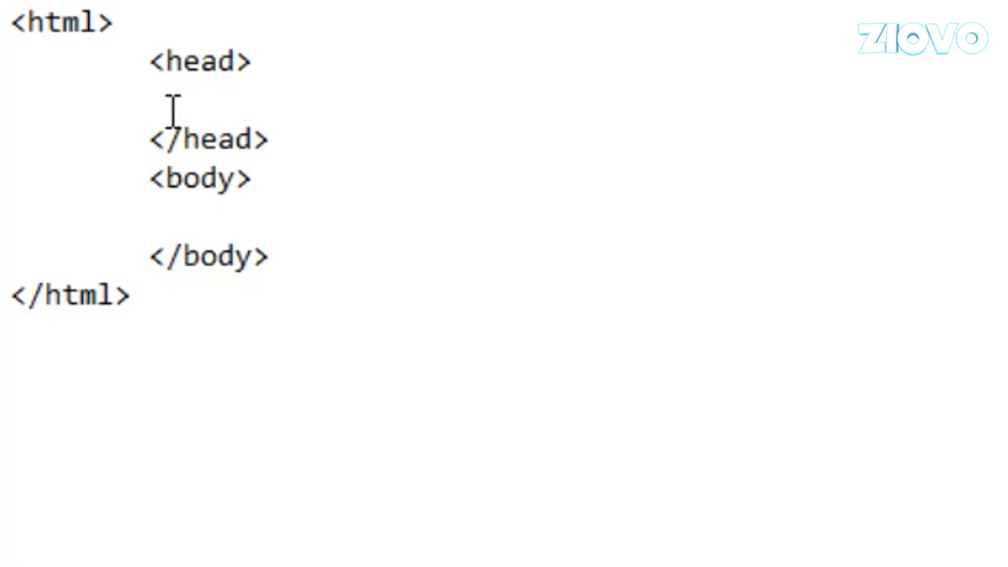
mouse_move(142, 68)
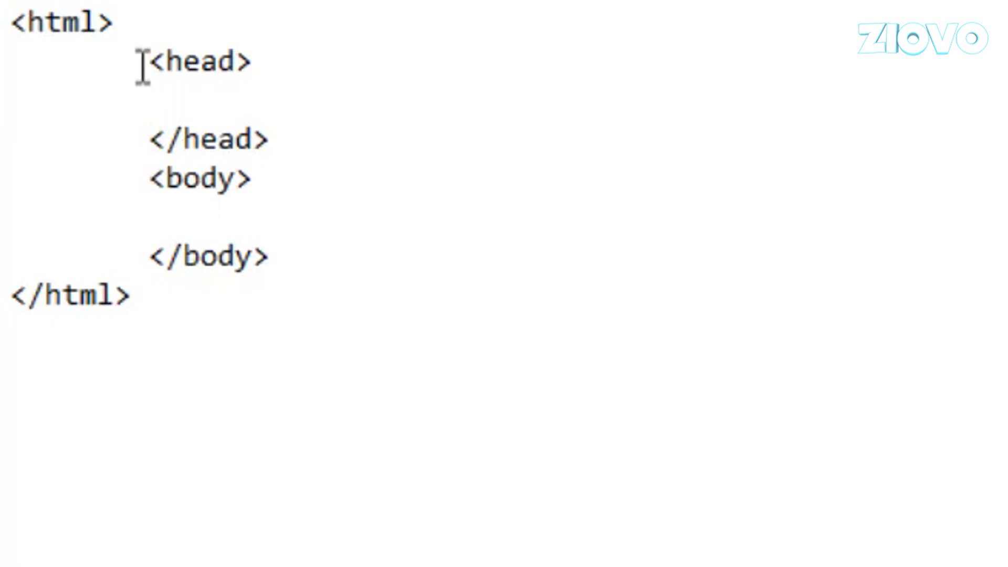
double_click(199, 139)
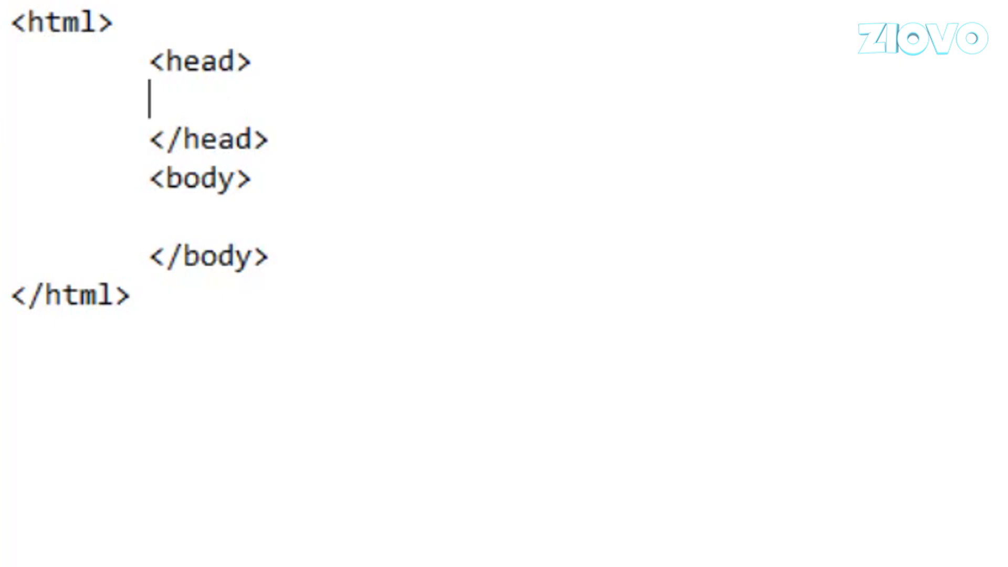
Add a <title> Website! </title> element inside the head
type("<")
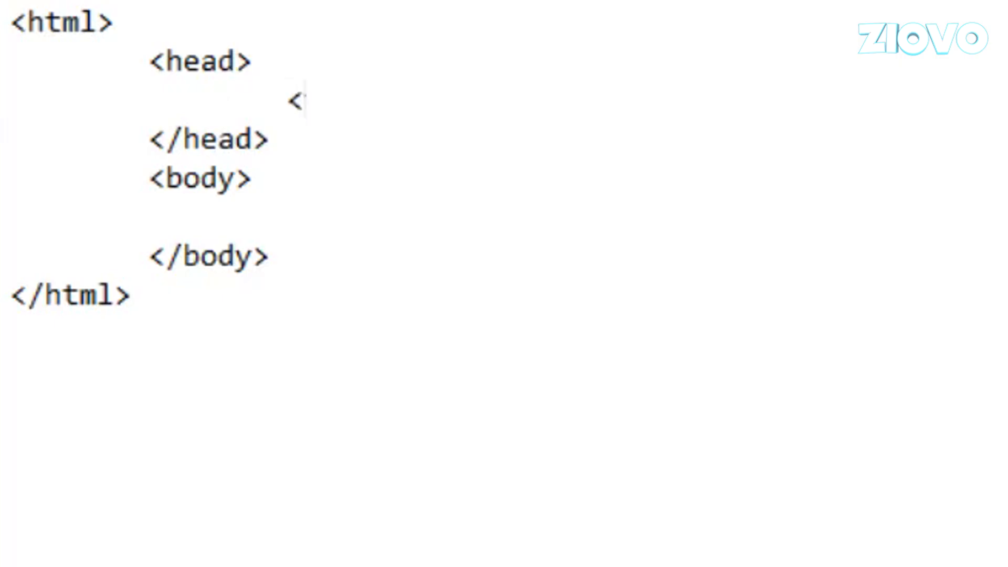
type("title> </")
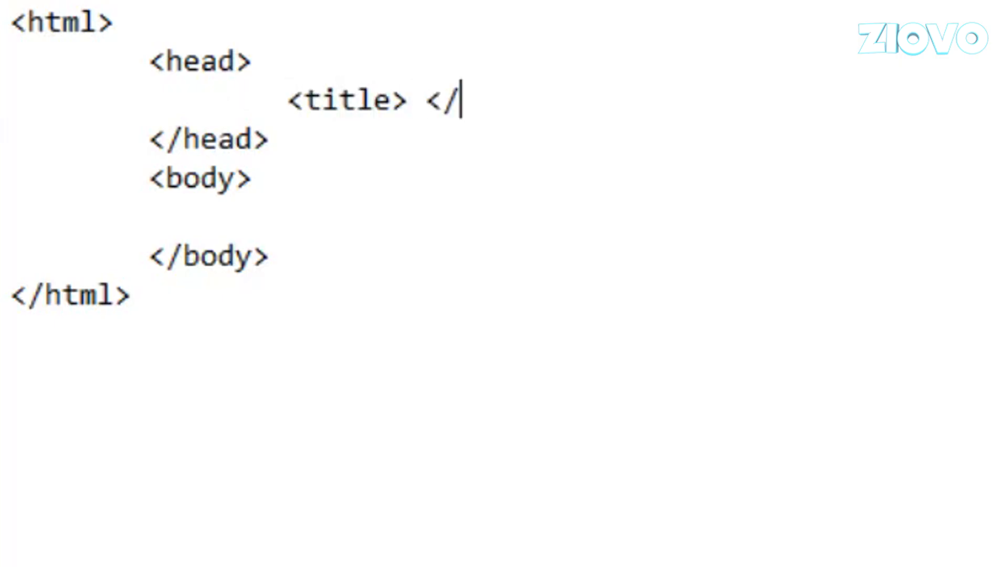
type("title>")
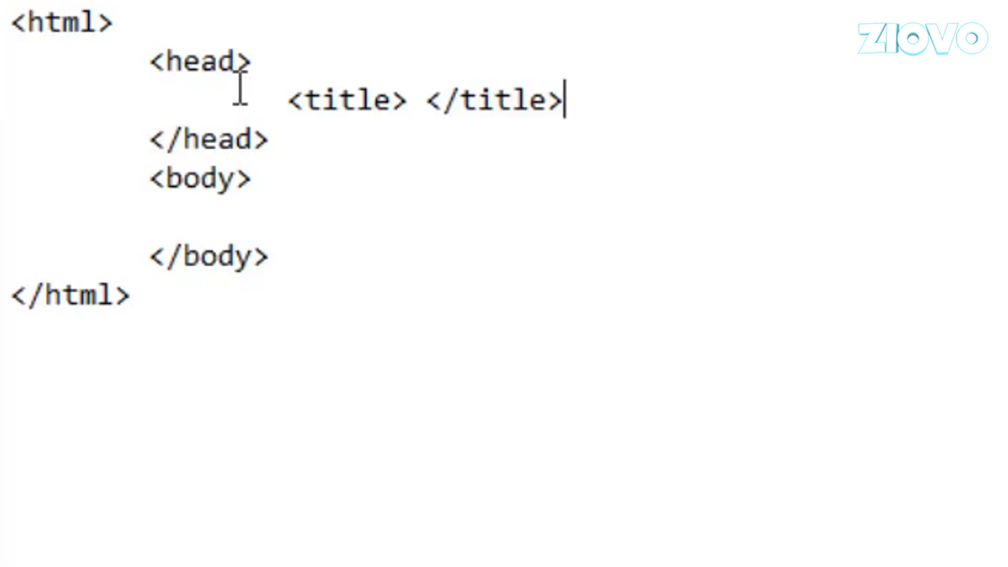
type("Website")
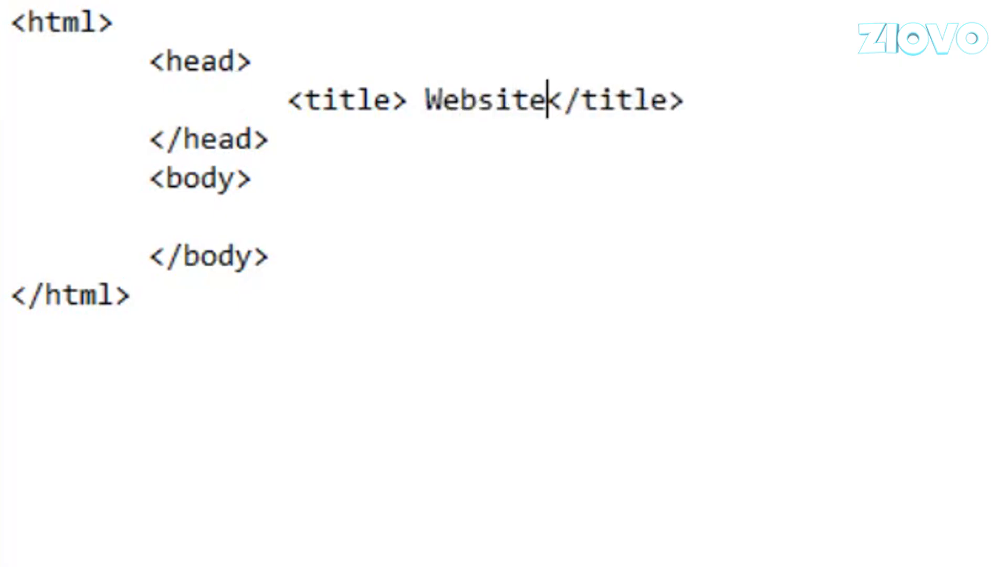
type("!")
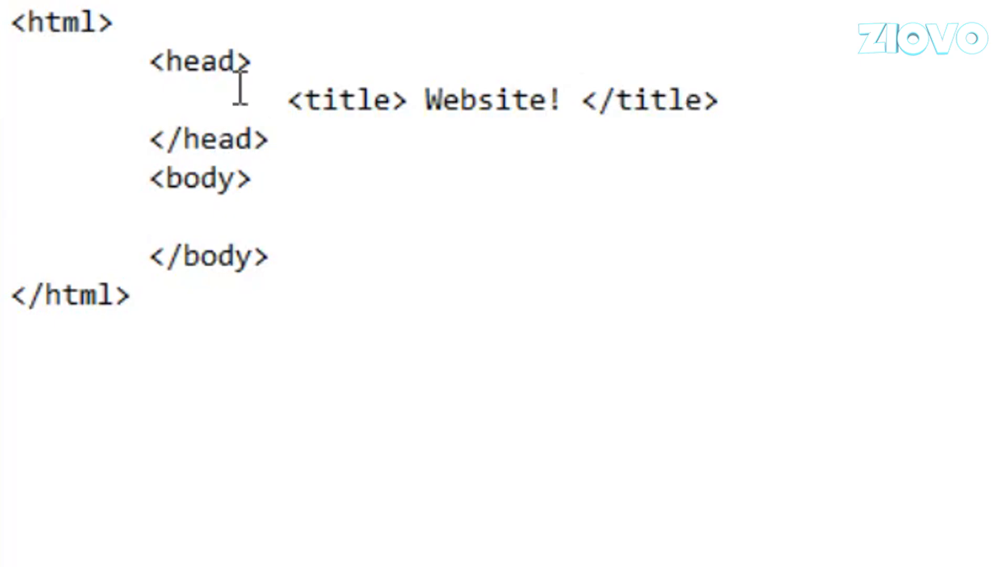
Add a <p> Hello world paragraph on the empty line inside the body
left_click(288, 217)
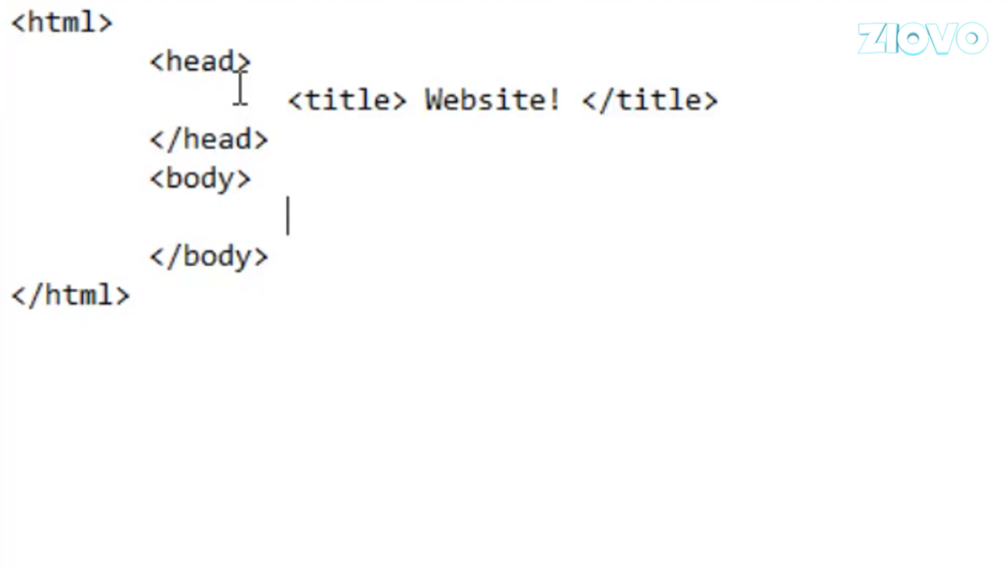
type("<p.")
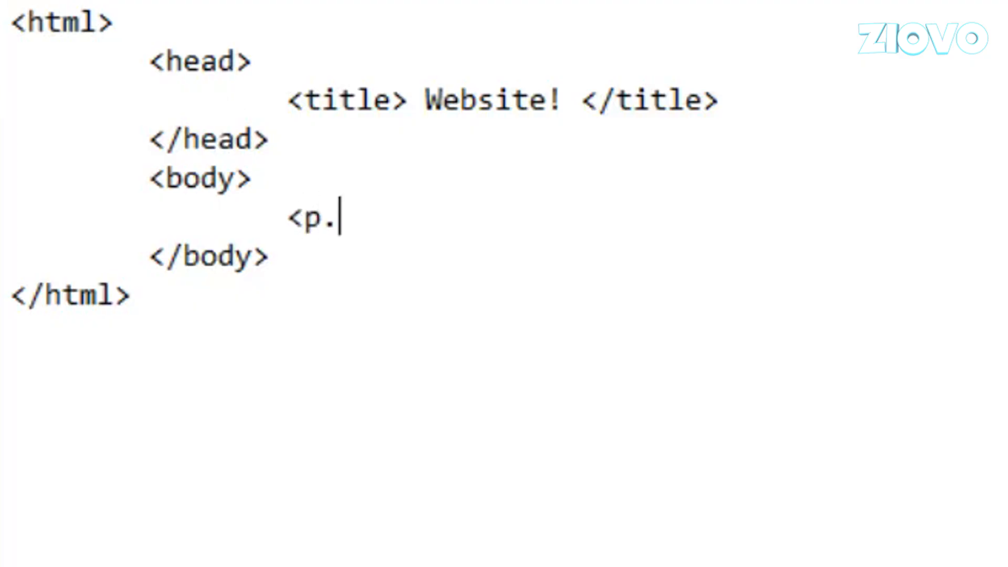
key("Backspace")
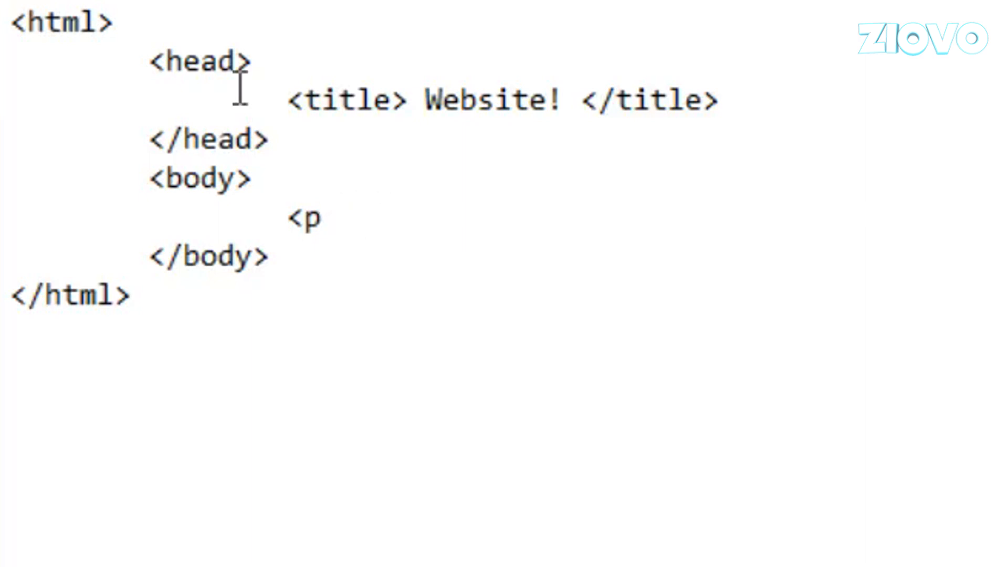
type("> </p")
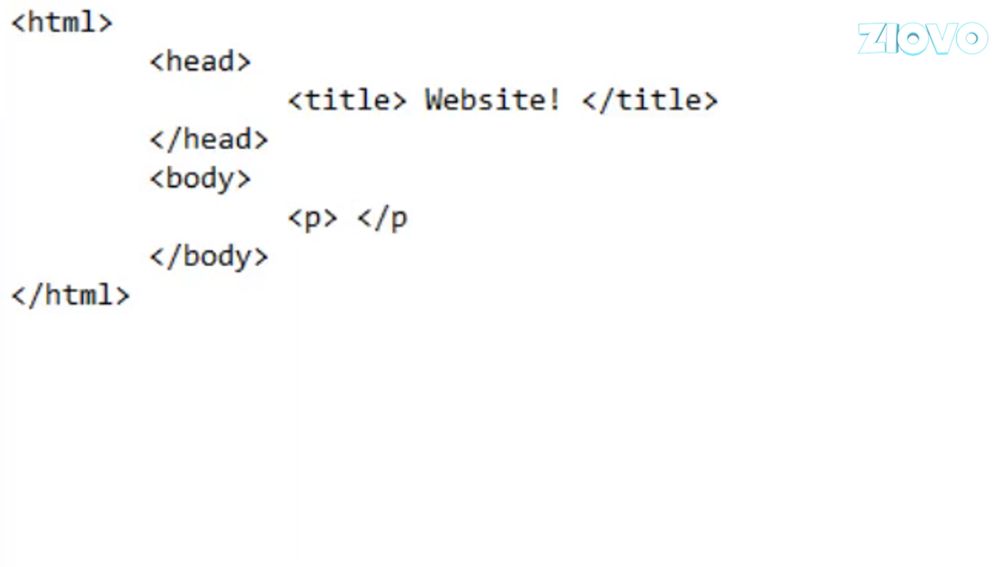
type(">")
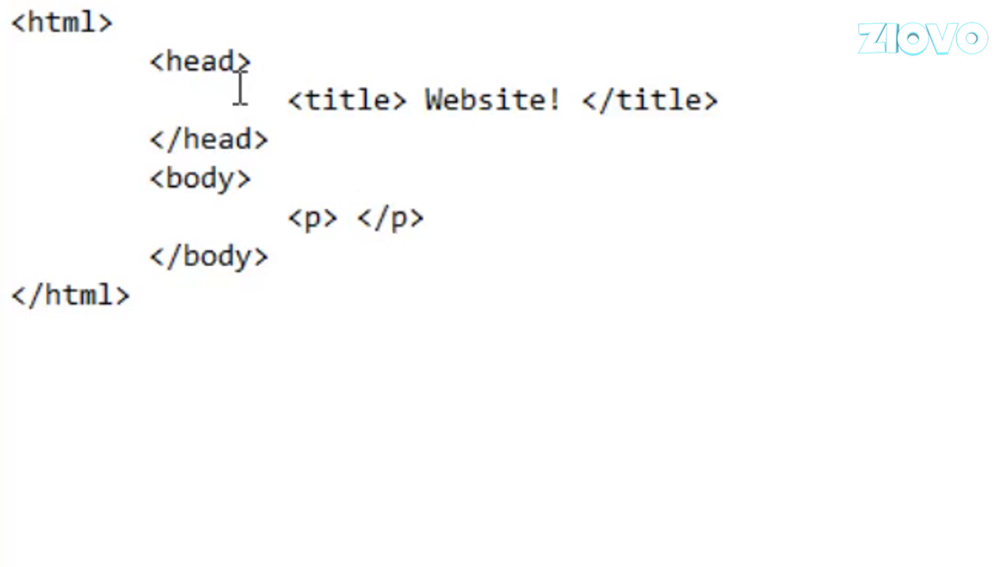
left_click(353, 218)
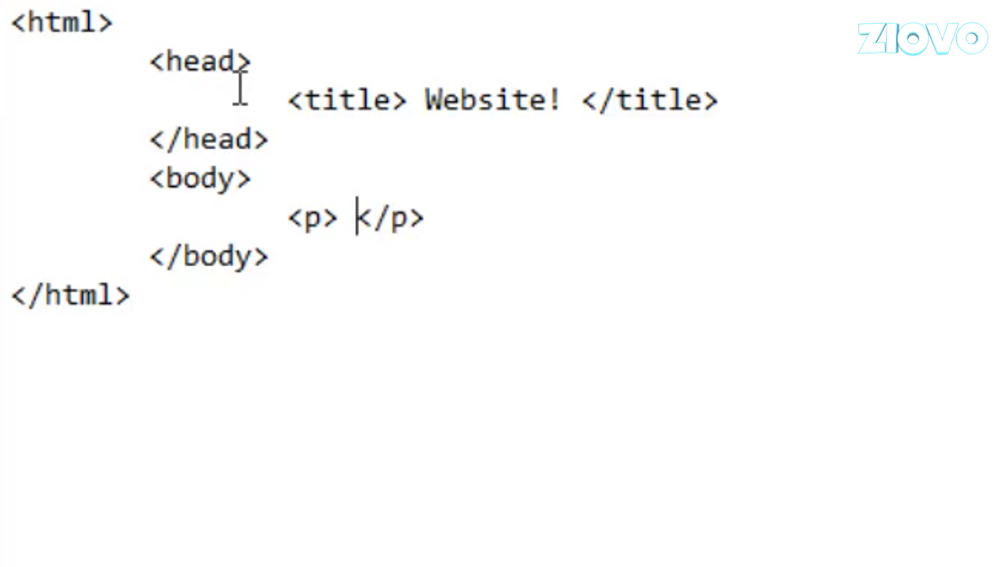
type("Hello world!")
type("<!DOCTYPE html")
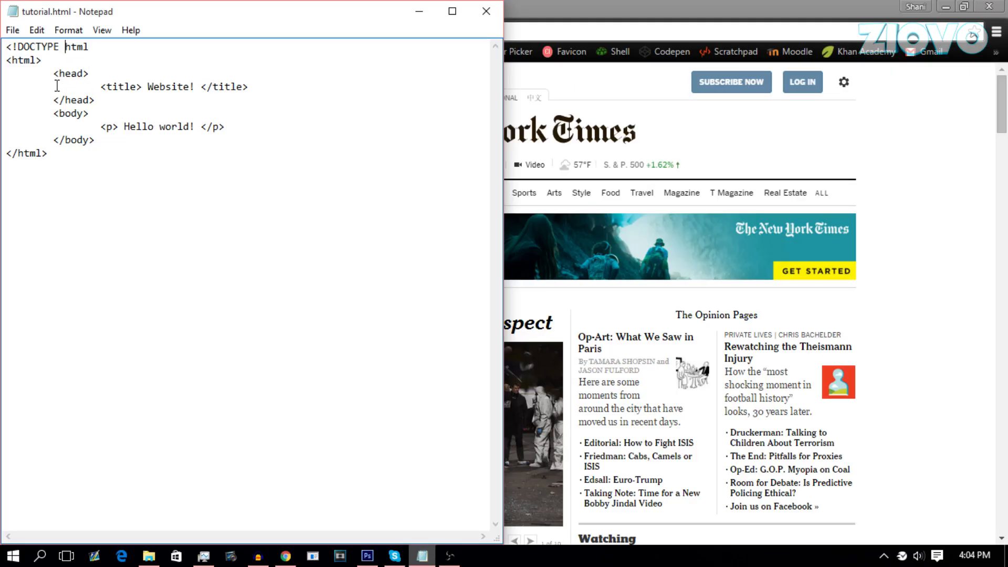
Close the DOCTYPE declaration at the top and go to the File menu to save
type(">")
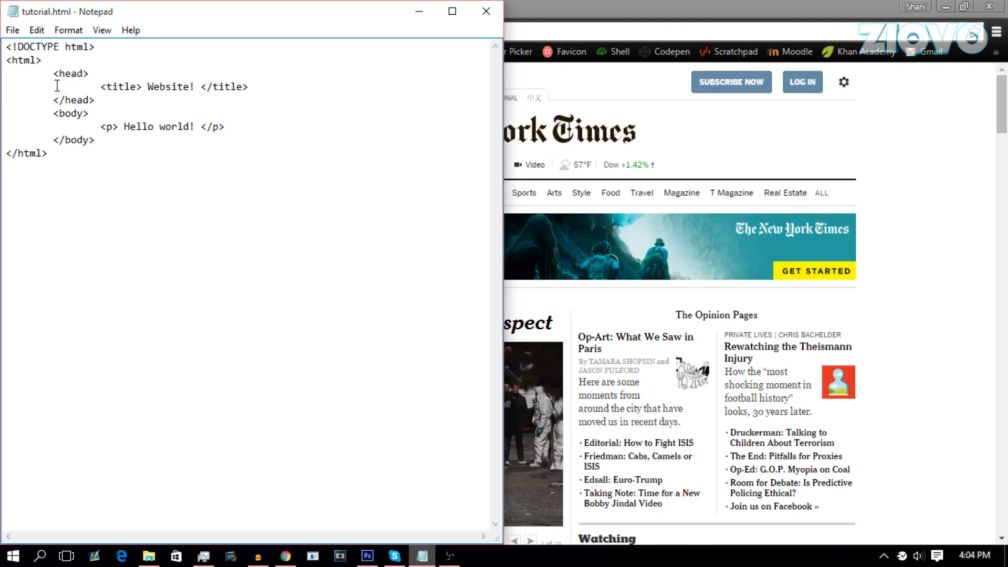
left_click(95, 46)
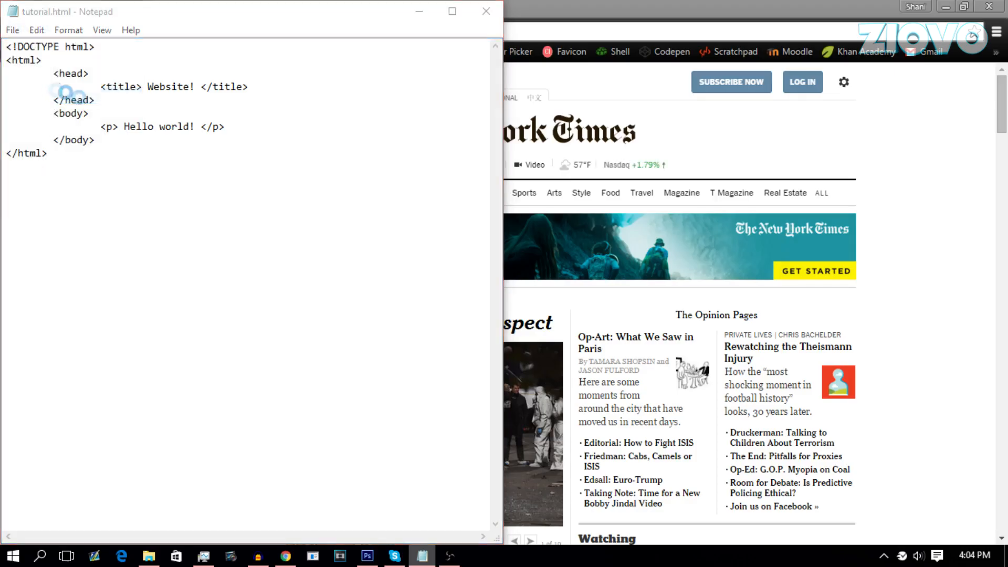
Save As over tutorial.html with Save as type set to All Files, confirming the replace
left_click(12, 30)
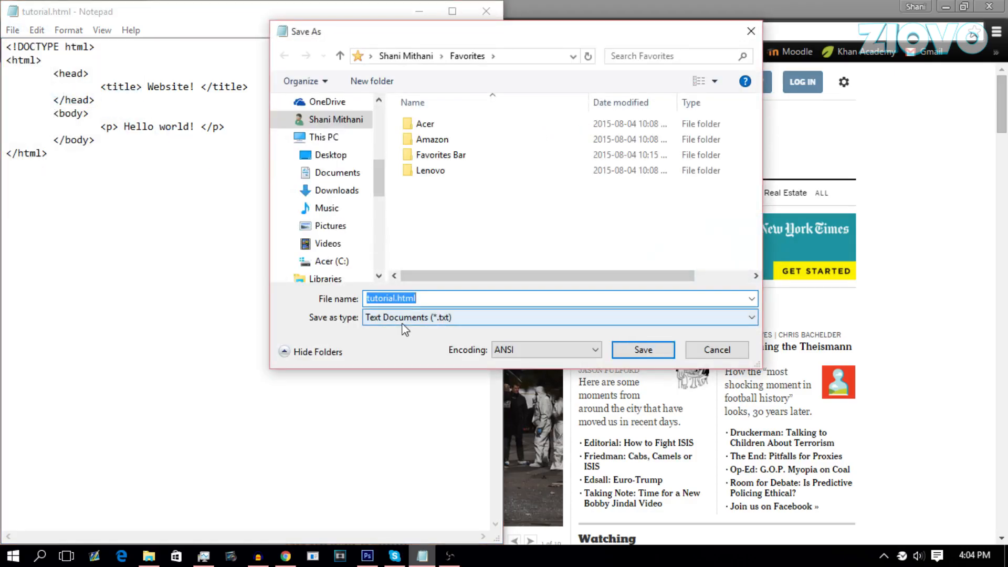
left_click(558, 317)
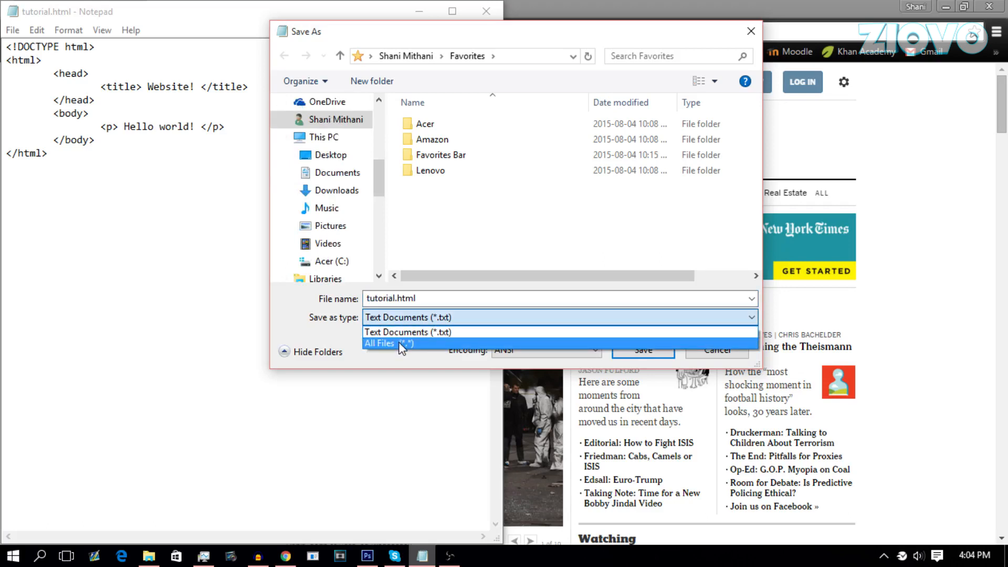
left_click(387, 343)
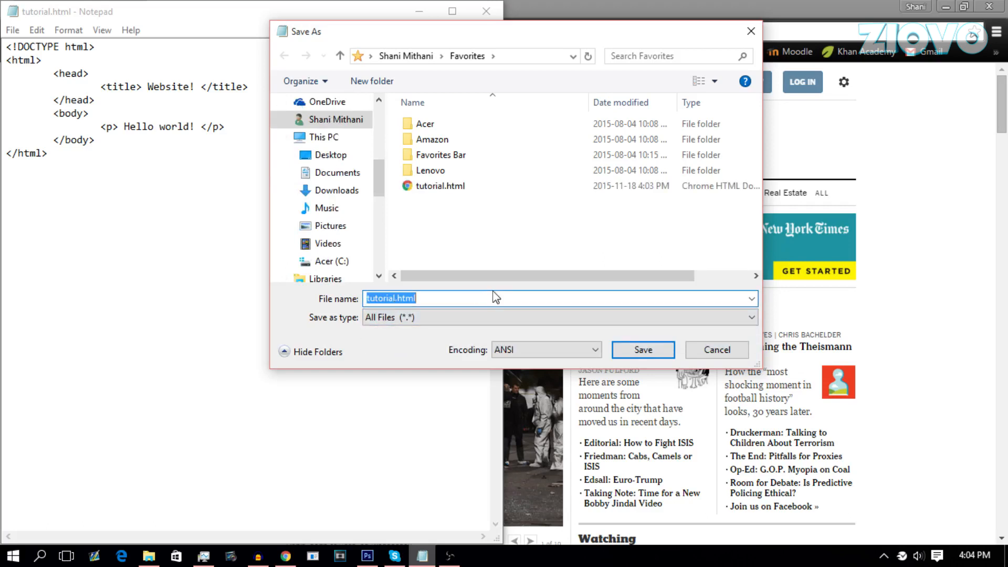
left_click(642, 350)
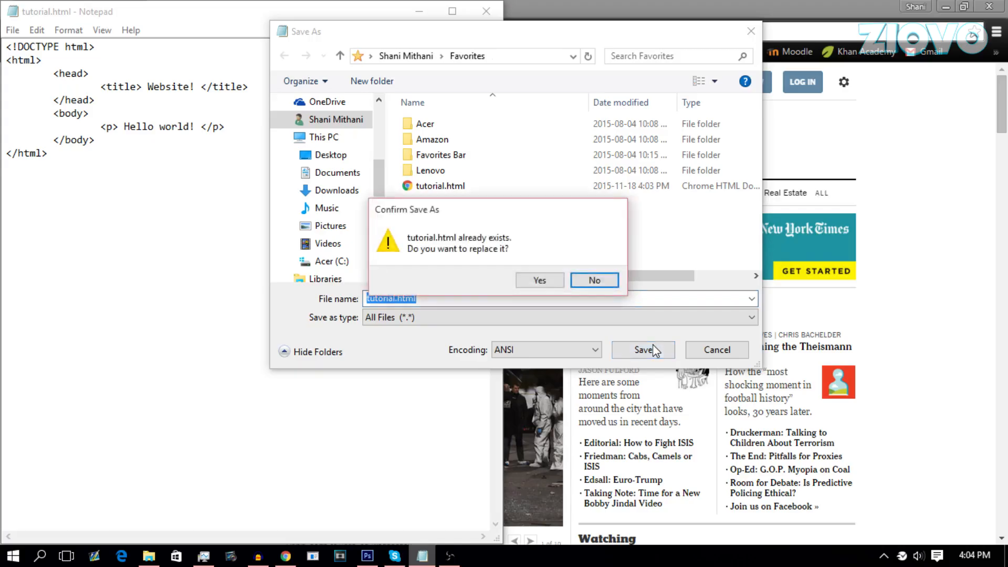
left_click(539, 280)
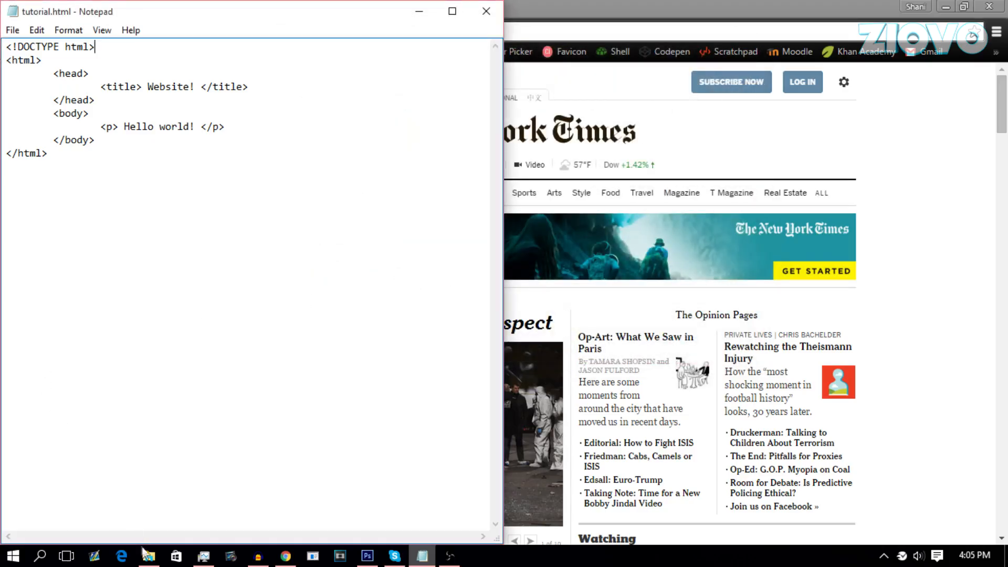
View the rendered tutorial.html in Chrome showing Hello world! under the Website! title
left_click(148, 556)
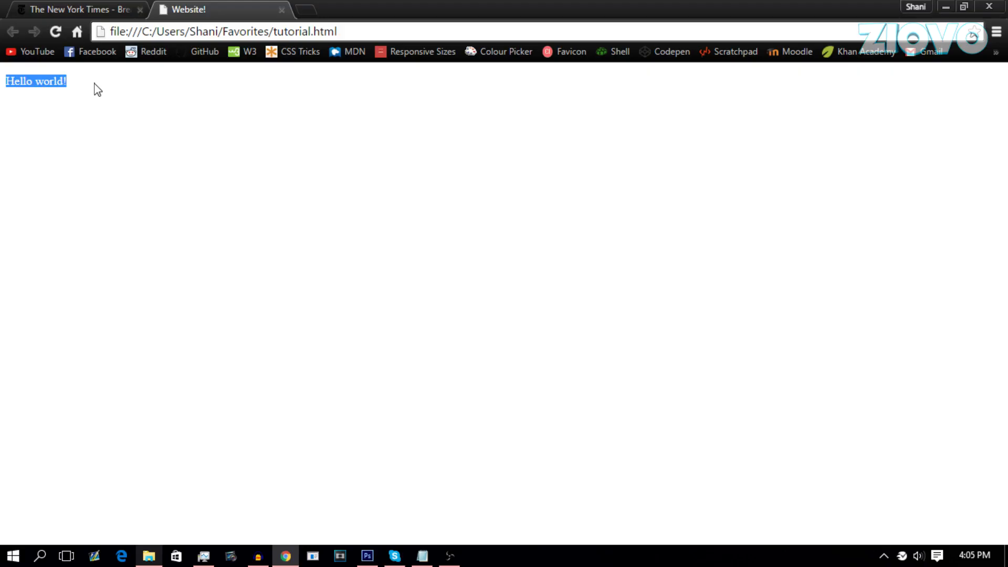
left_click(257, 193)
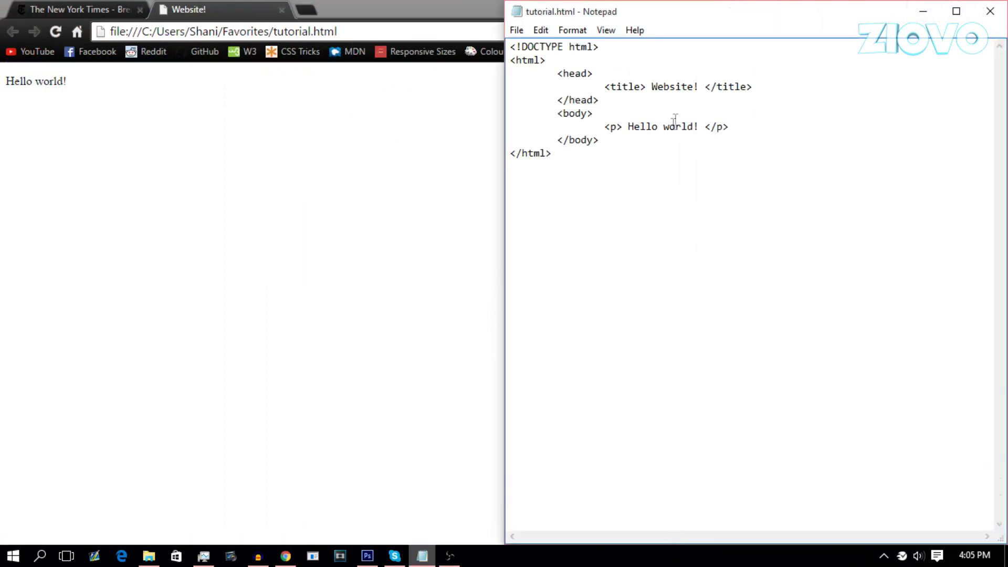
Add an <h1> This is H1! </h1> heading in the body
left_click(730, 126)
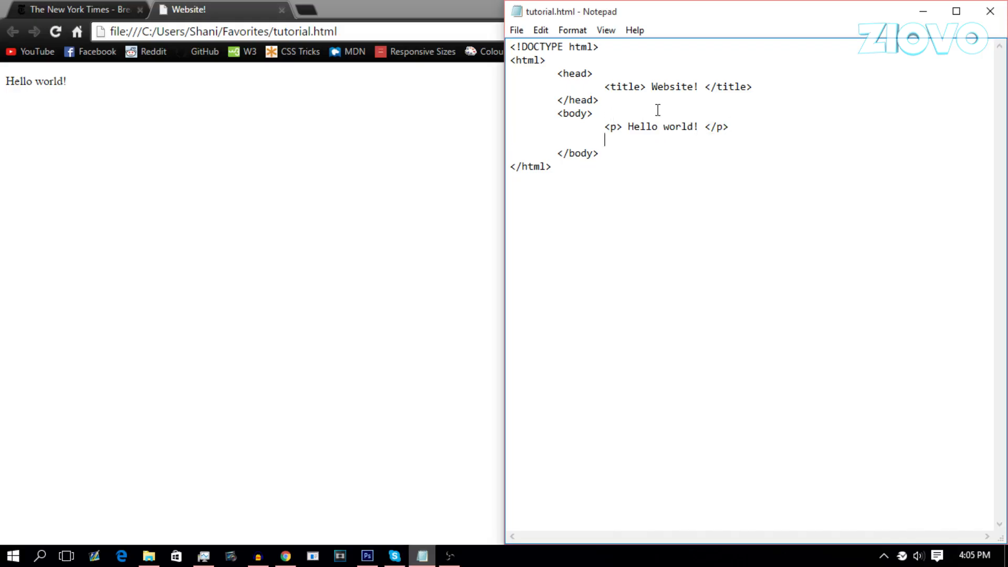
type("<")
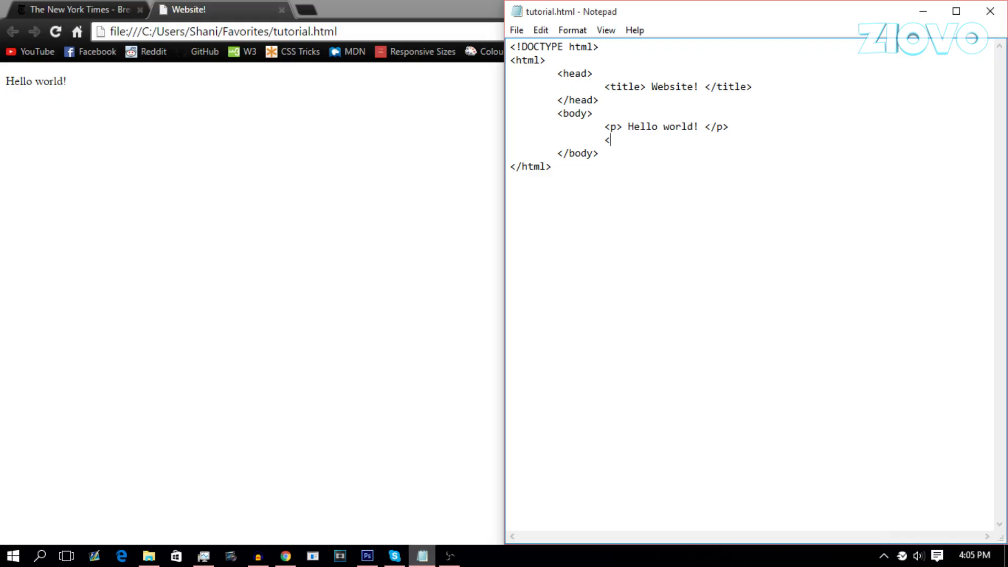
type("h1>")
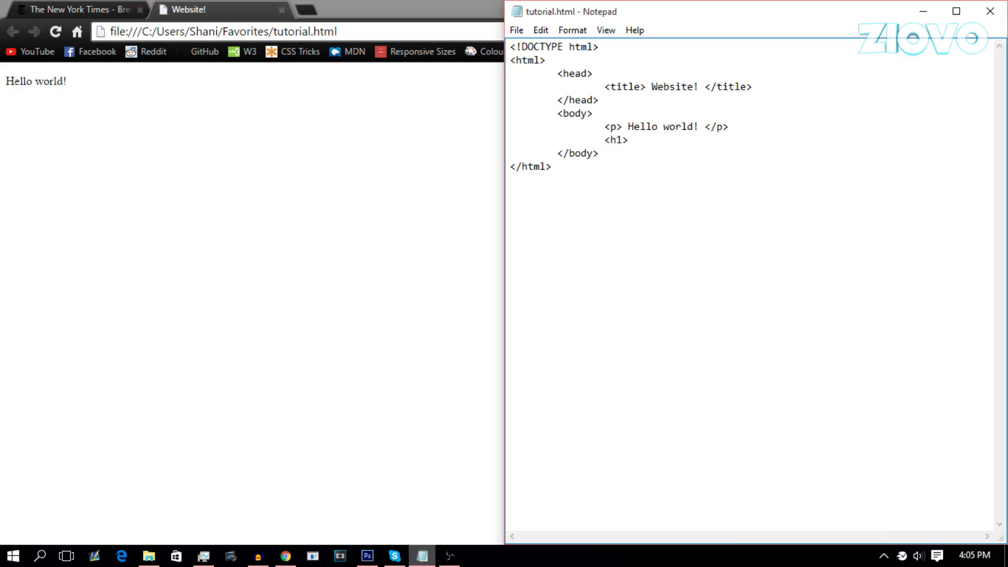
type("</h")
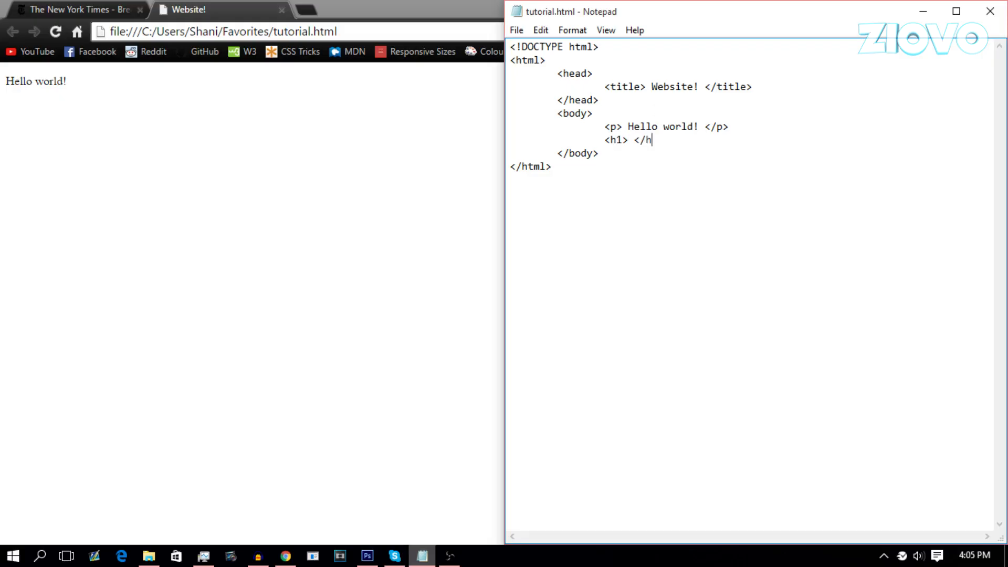
type("1>")
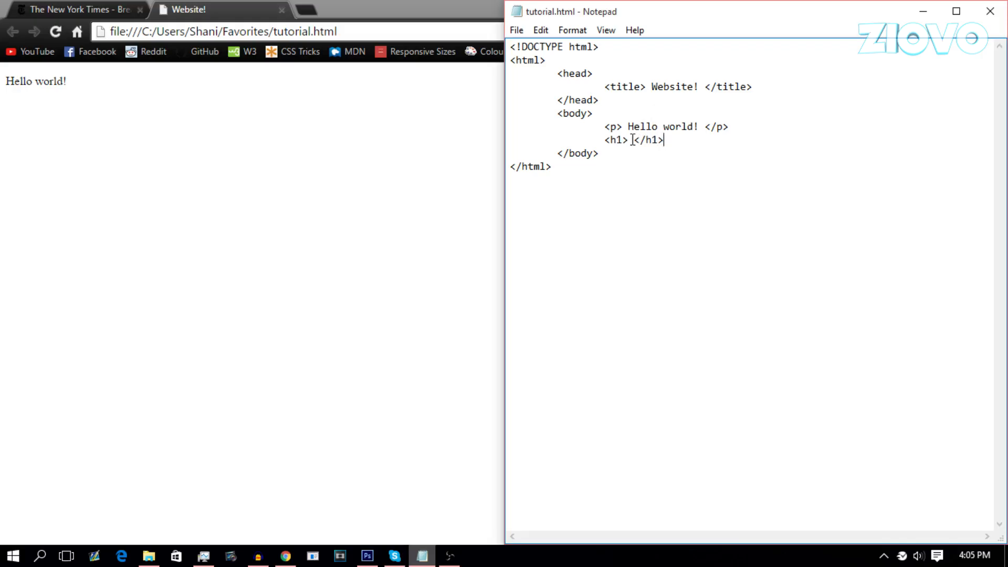
type("This is H")
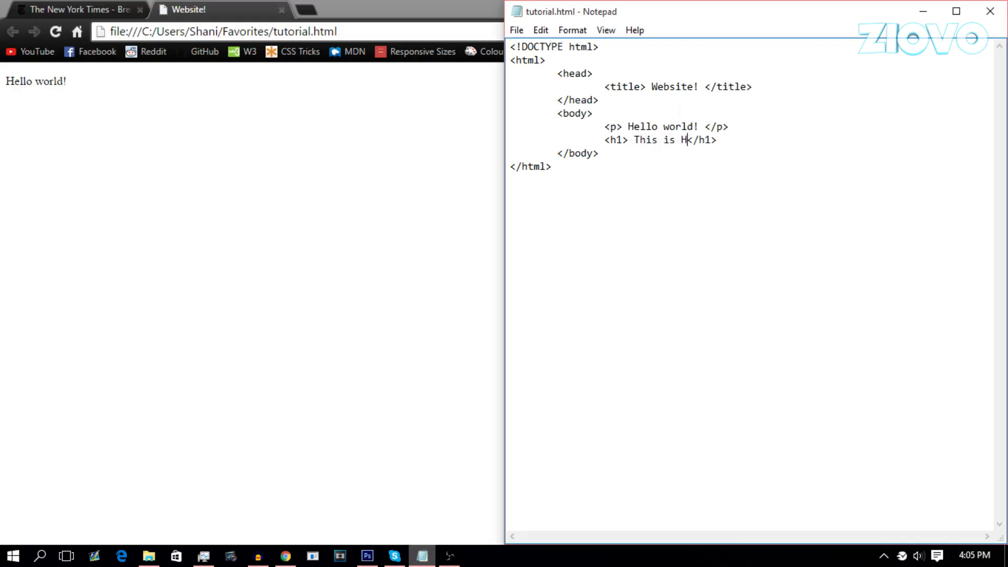
type("1!")
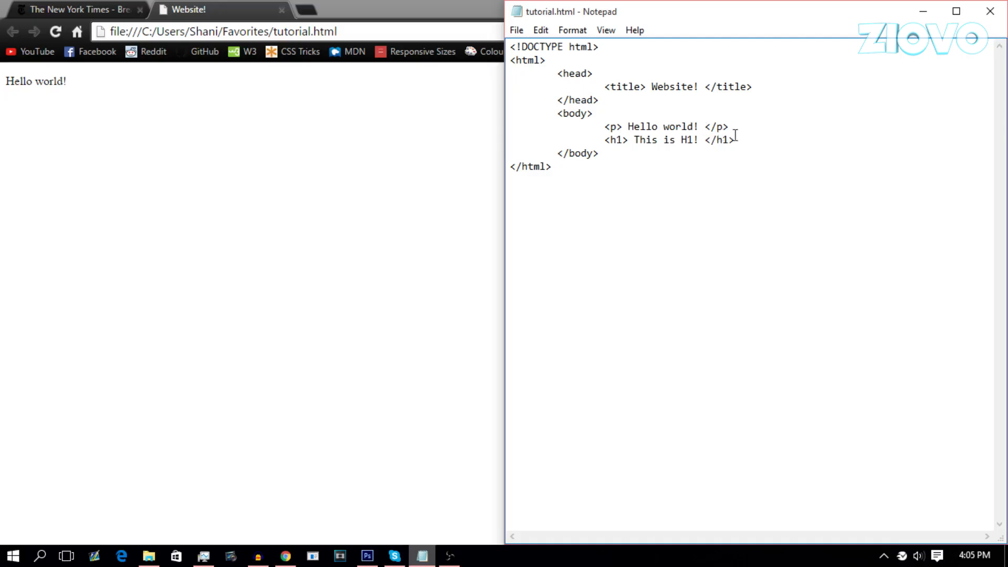
Duplicate the heading line as H3 and H6 variants and refresh the page in Chrome
left_click_drag(605, 140, 735, 139)
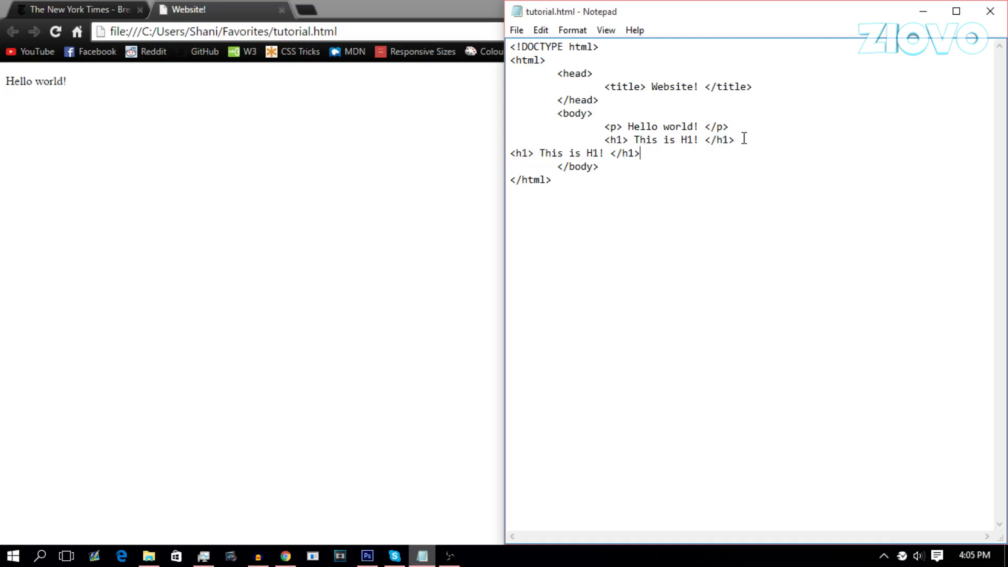
type("<h1> This is H1! </h1>")
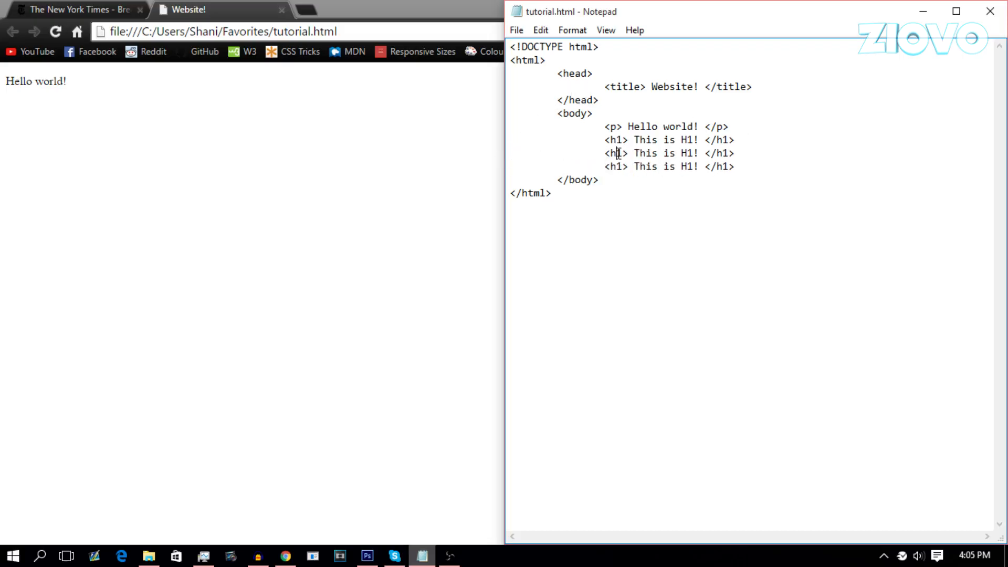
type("3")
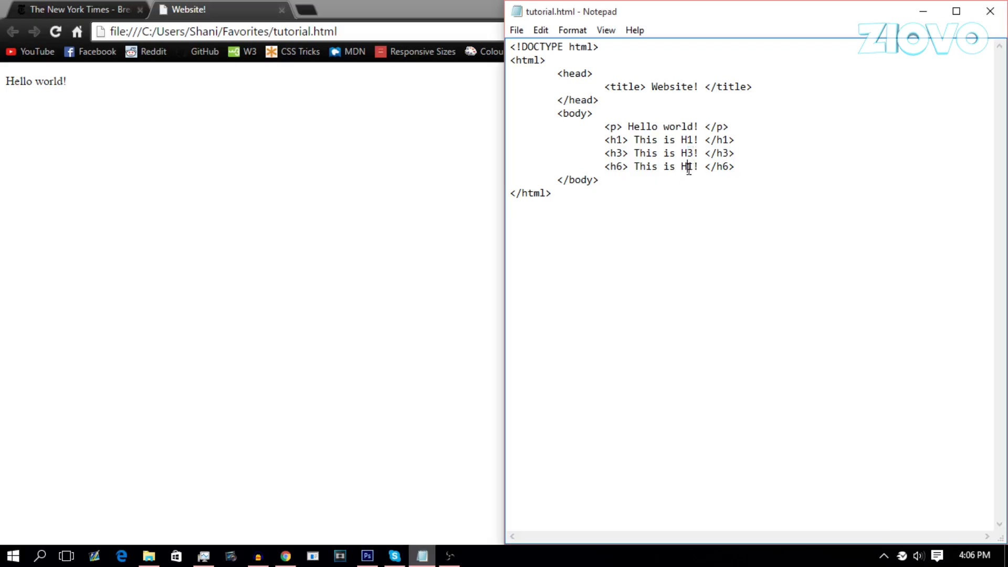
type("6")
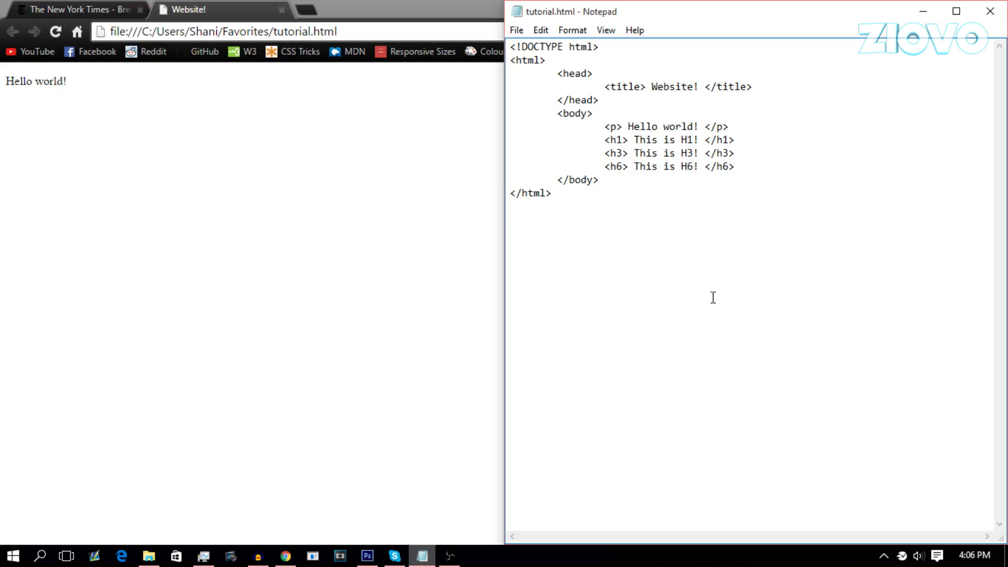
left_click(219, 31)
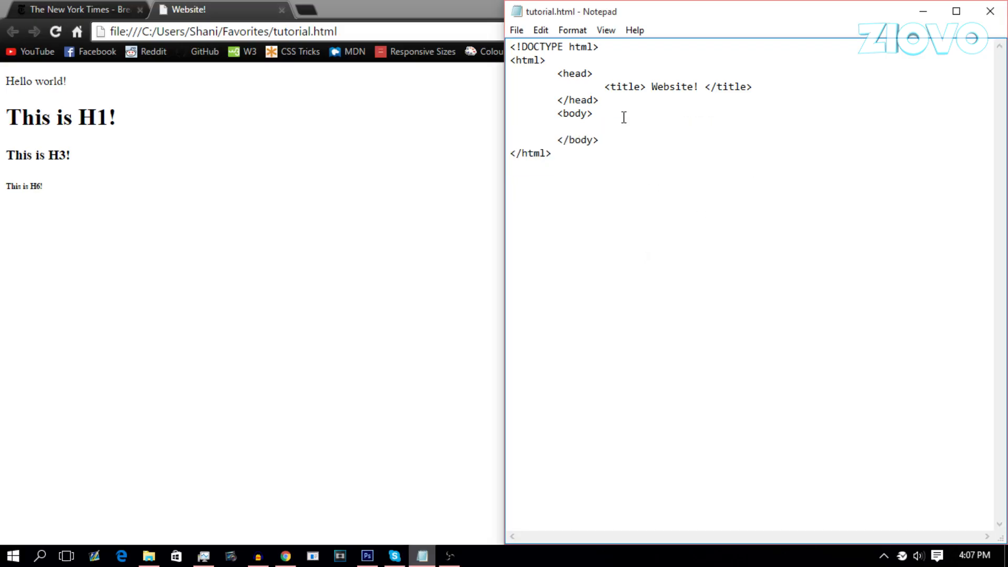
Add an <h2> Blog Post! heading and an <h3> This is the subheader! </h3> line
type("<h2> <")
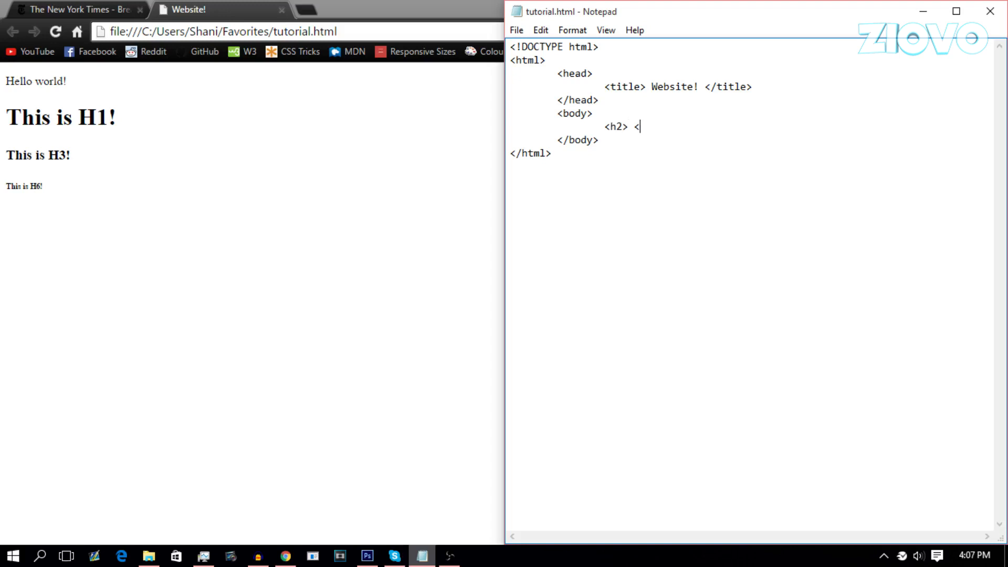
type("/h2>")
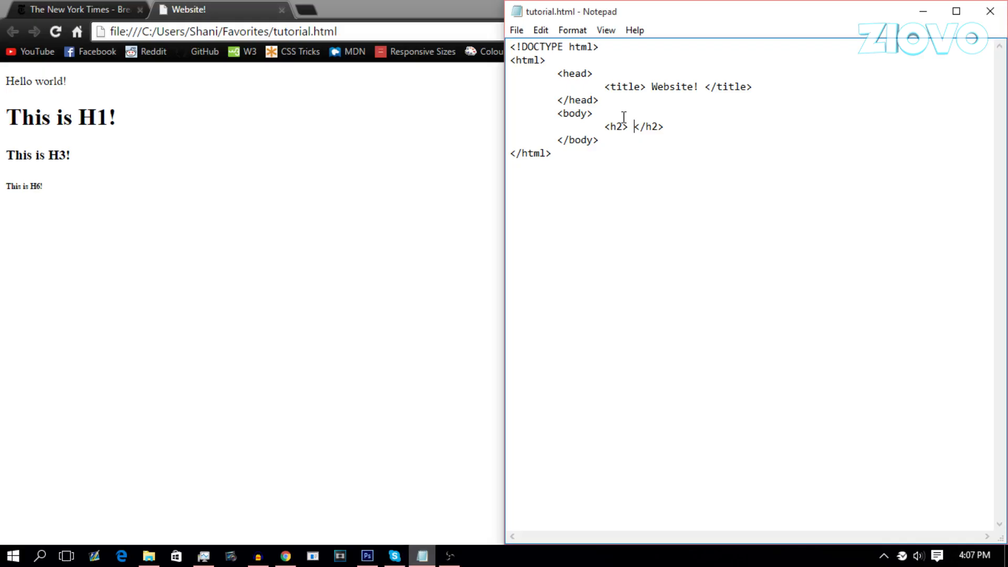
type("Blog Post!")
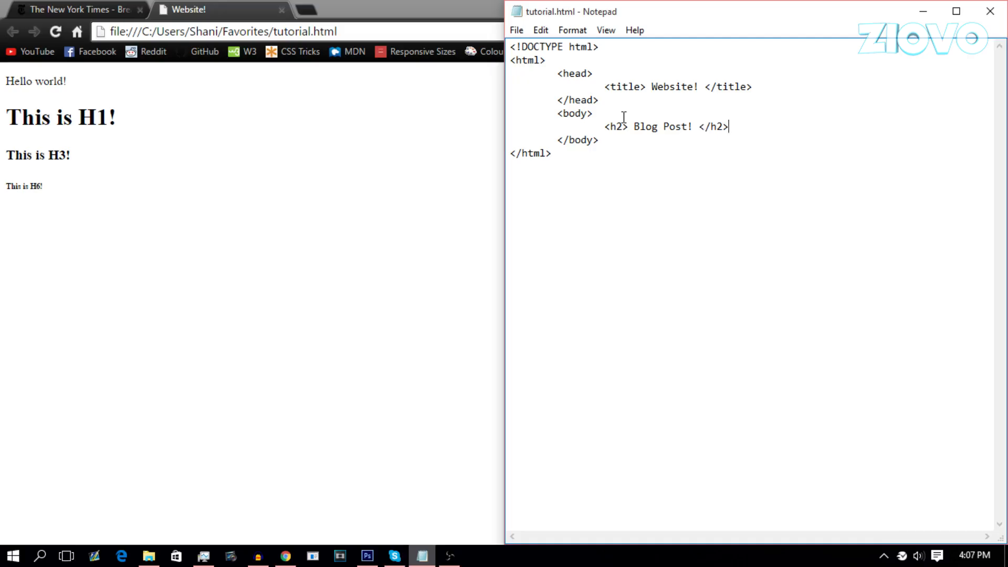
key("enter")
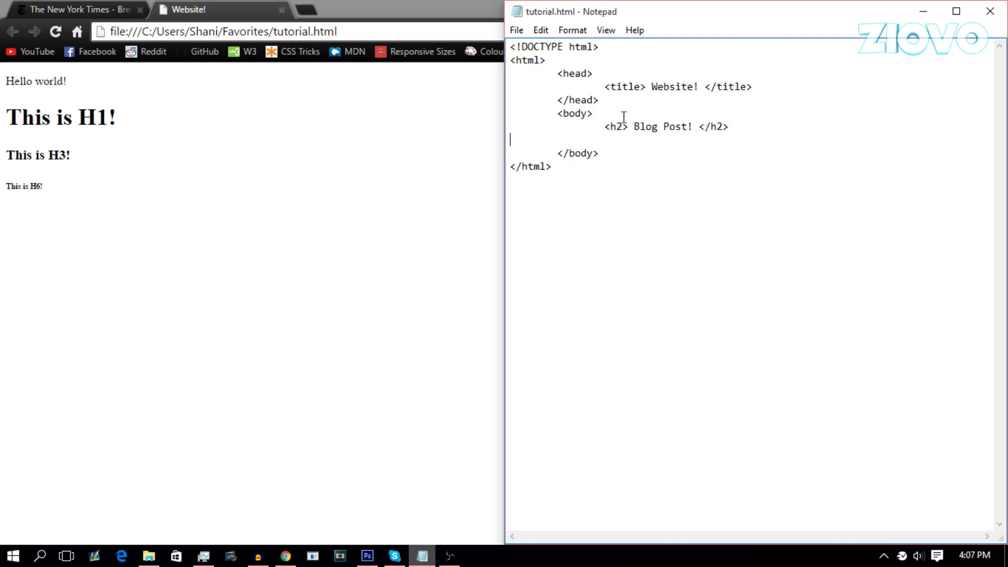
type("<")
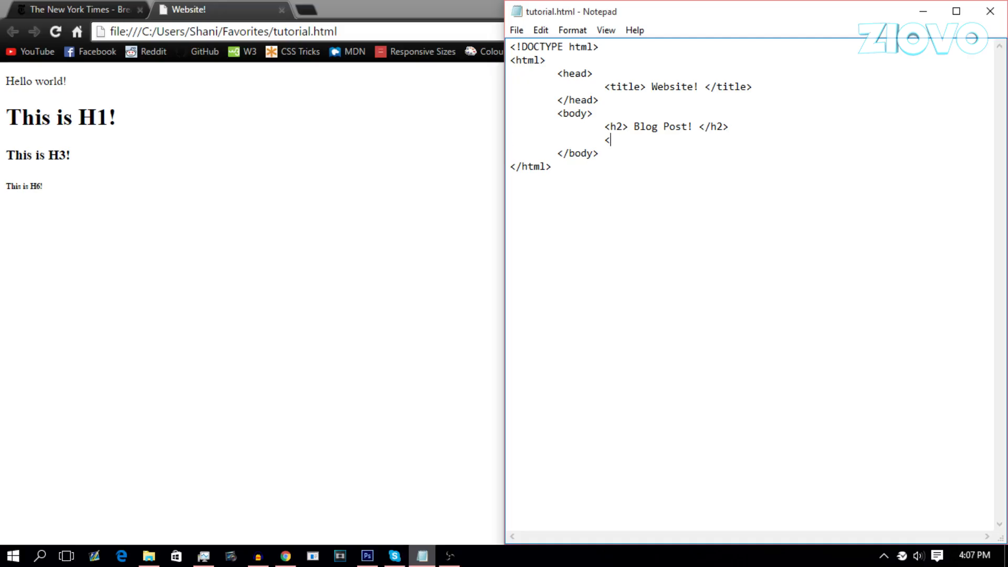
type("h3>")
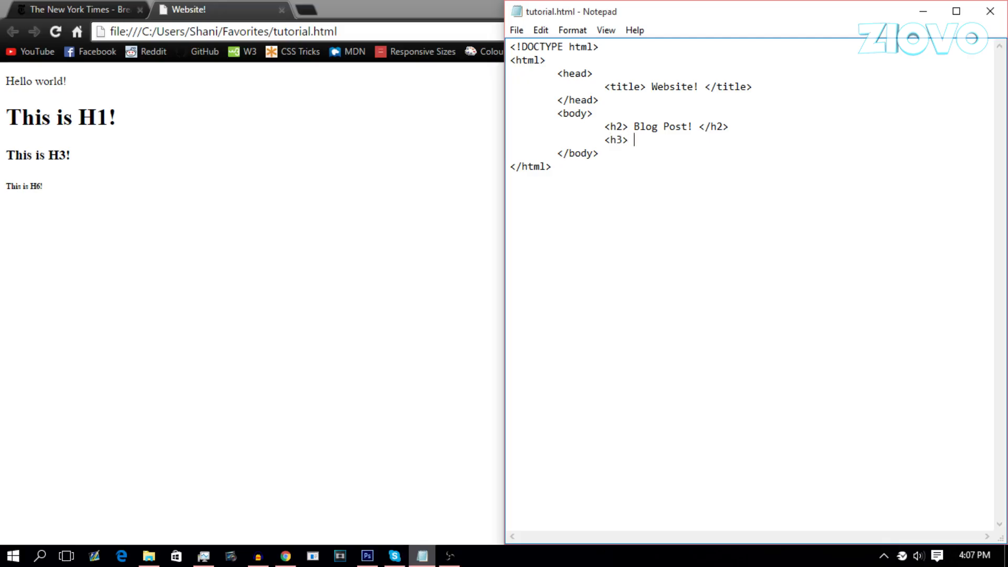
type("This is the subhea")
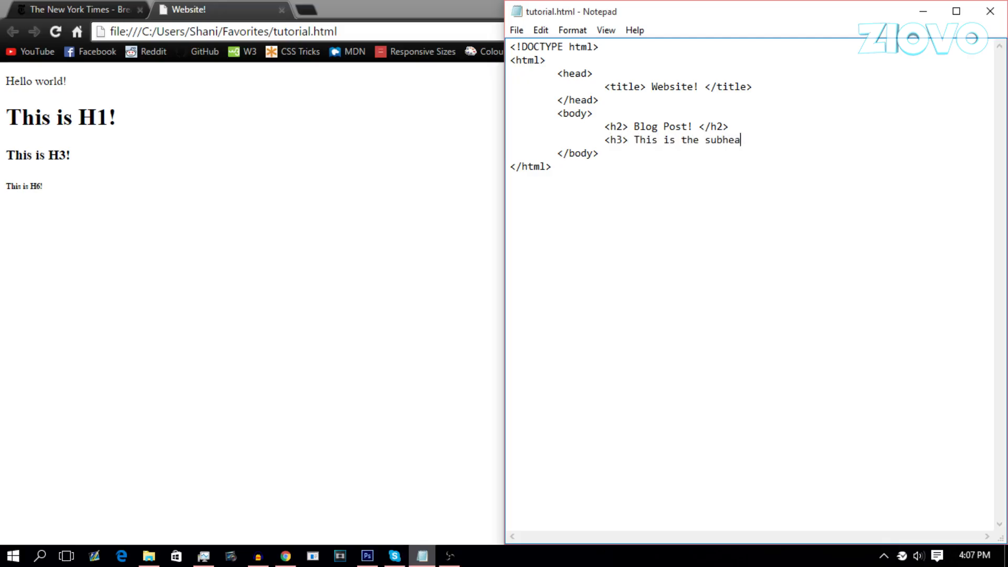
type("der! </")
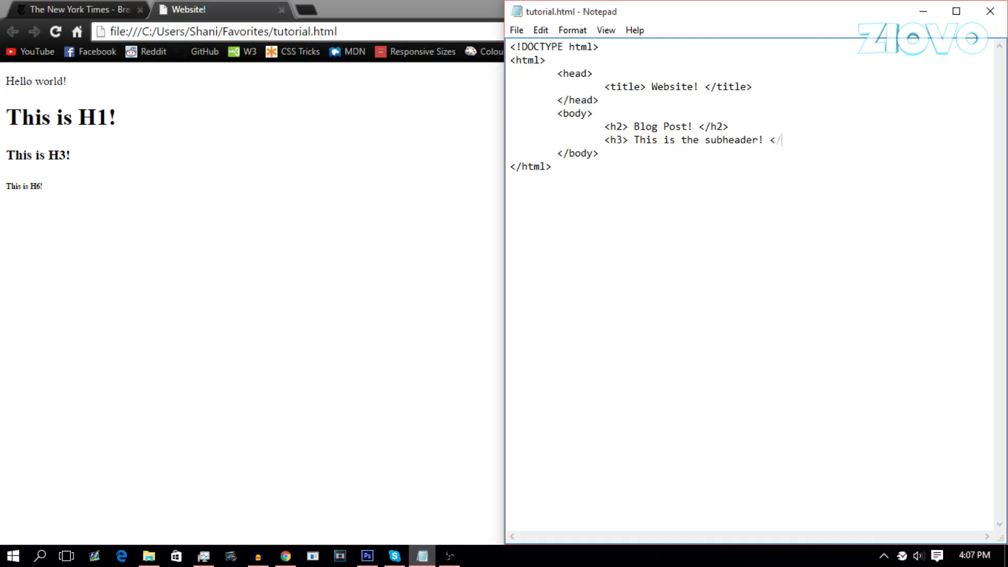
type("h3")
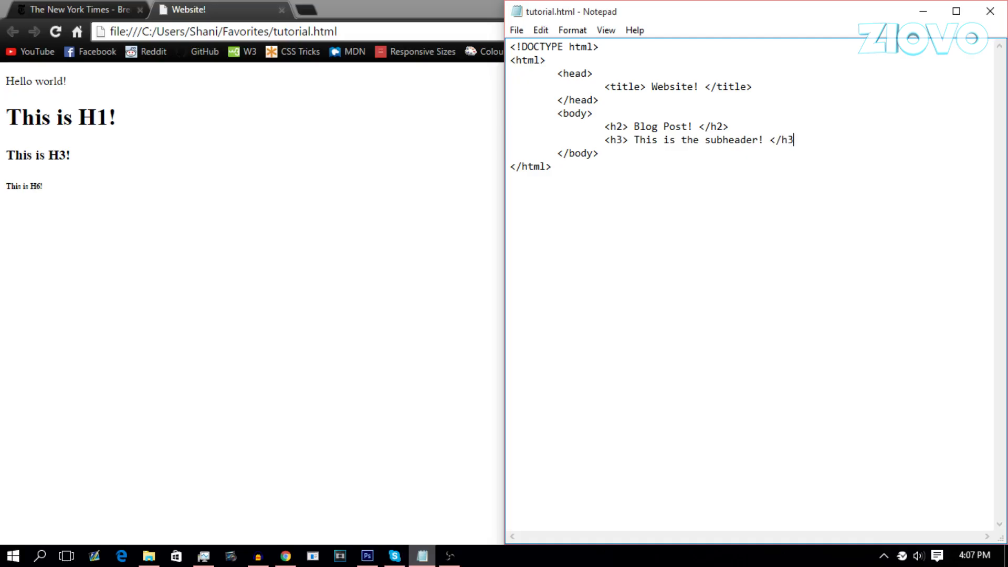
key("enter")
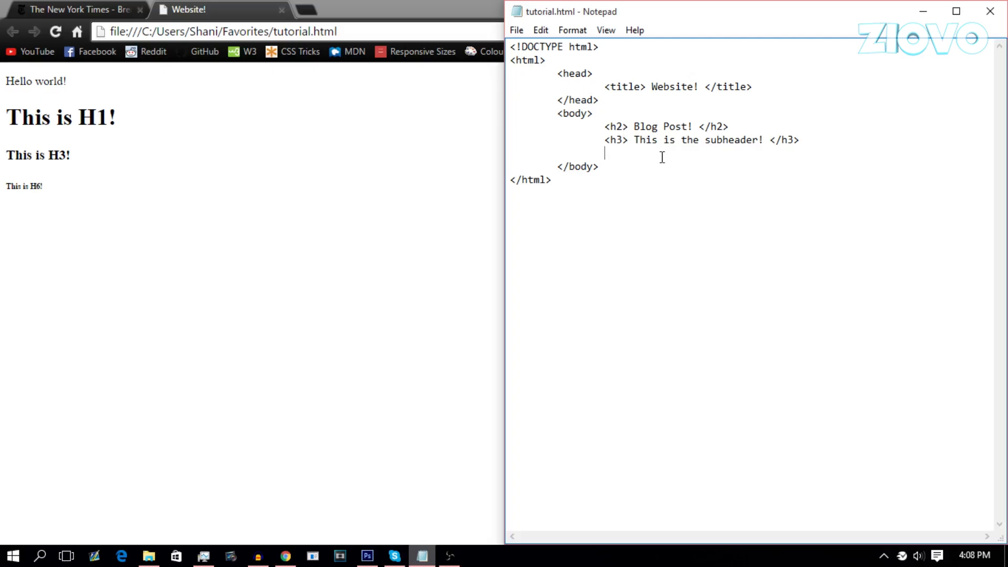
Add a <p> of repeated Text text, view it in Chrome, and start a new browser tab
type("<p>")
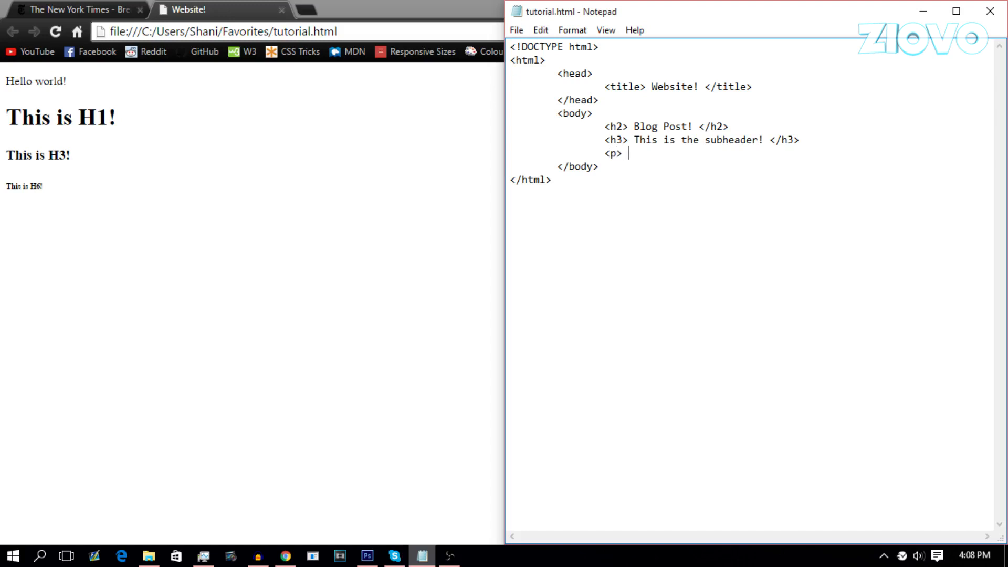
type("</p>")
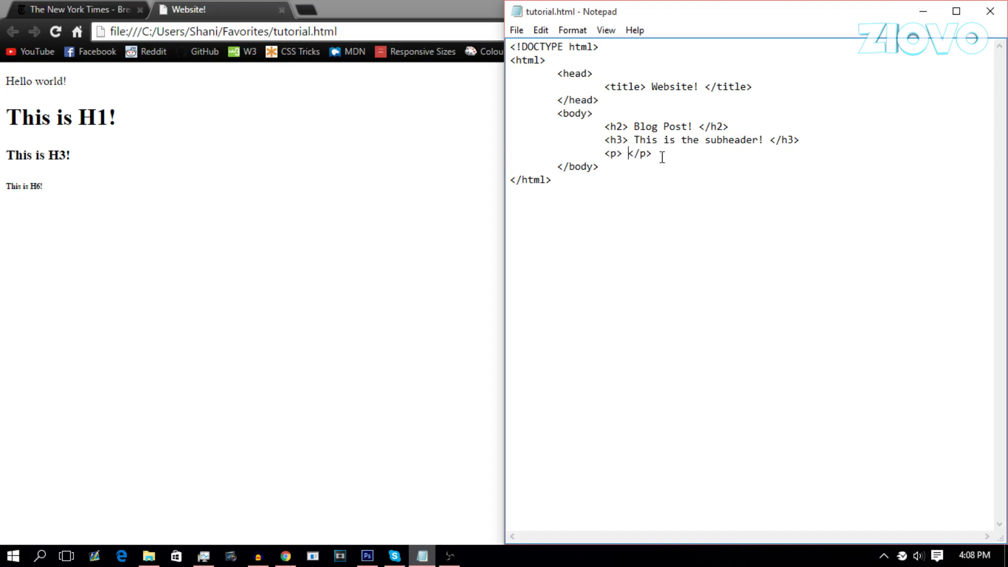
type("Text text e")
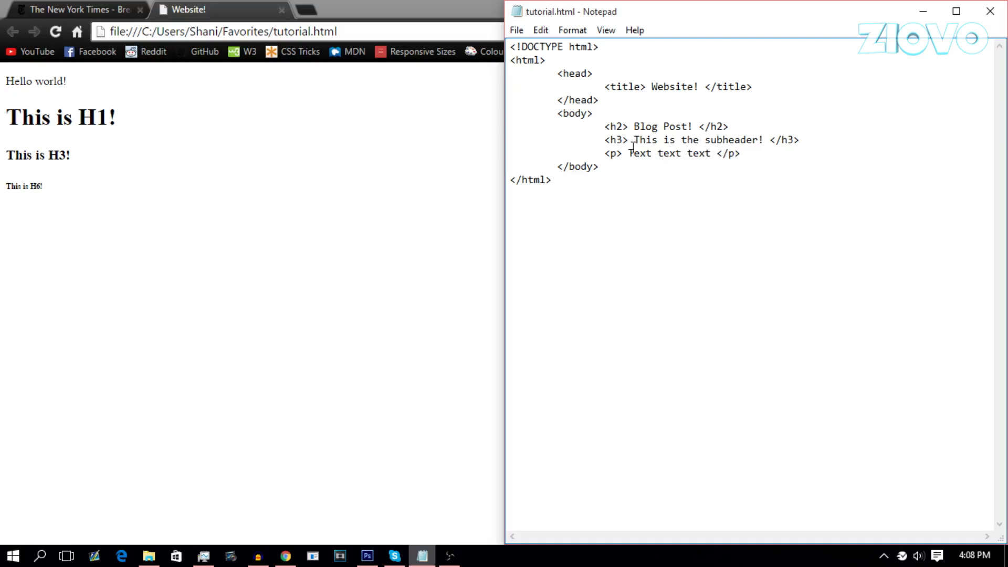
left_click_drag(656, 153, 715, 153)
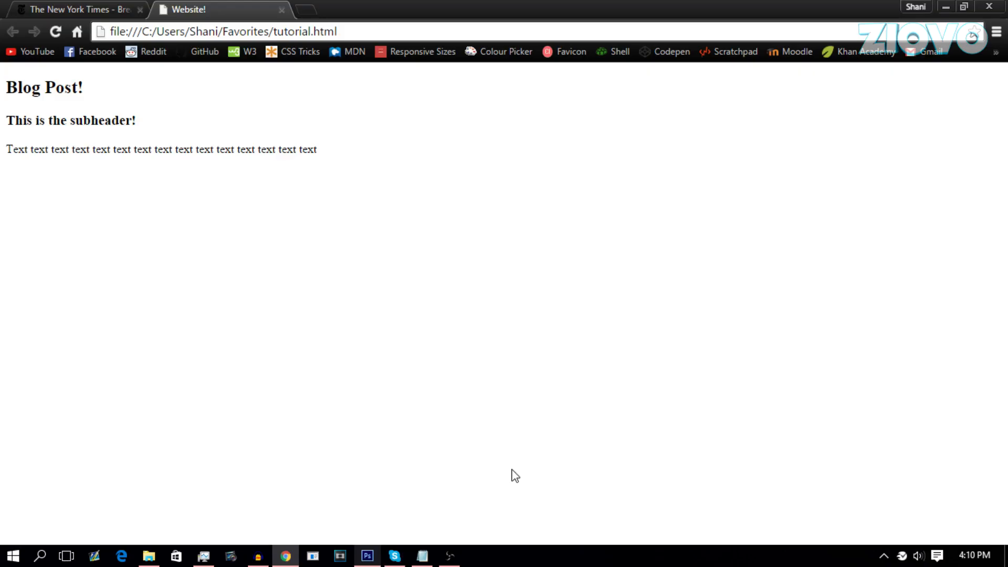
left_click(440, 9)
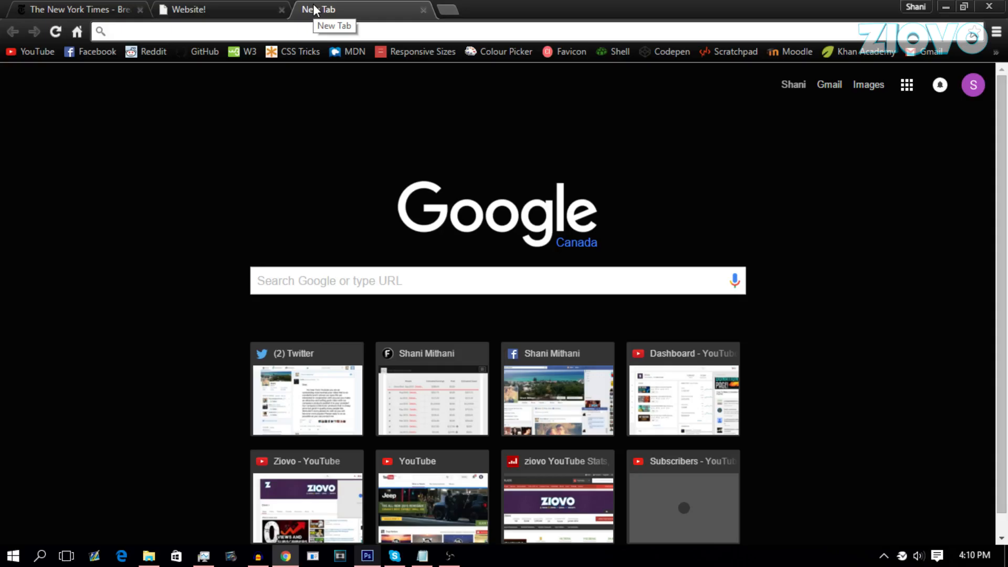
Image-search 'donald trump', open the fourth portrait photo on its own, then return to Notepad
type("donald trump")
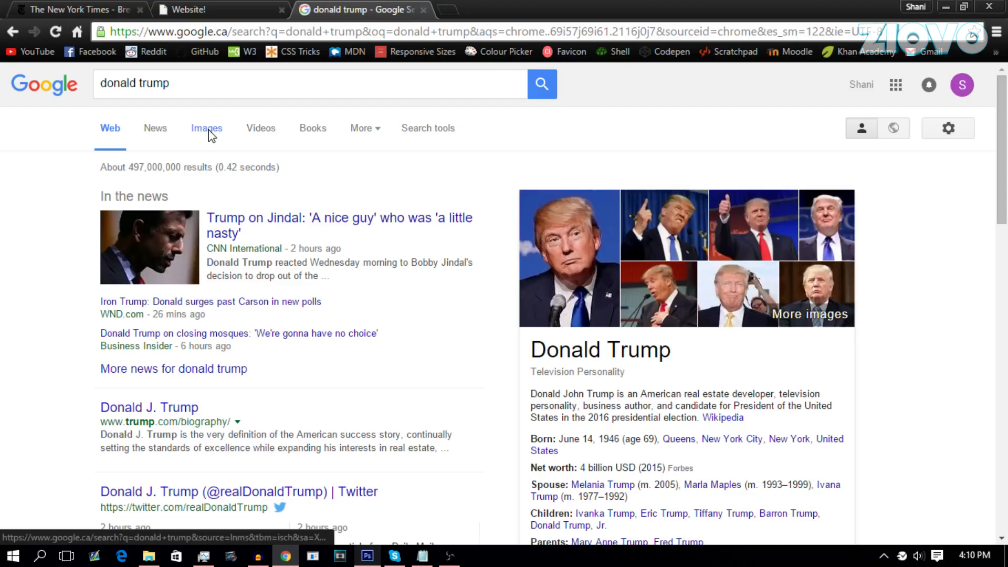
left_click(207, 128)
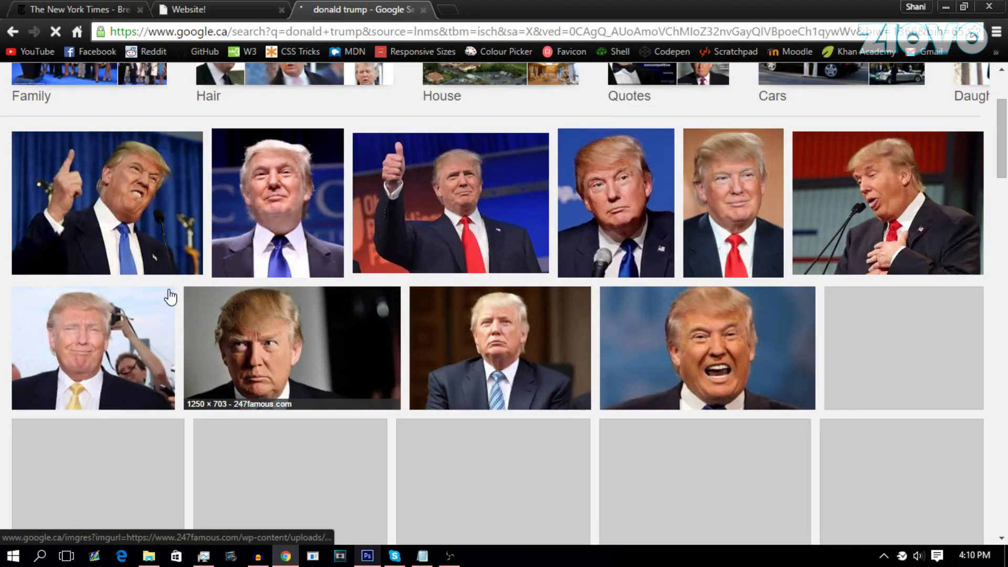
left_click(107, 203)
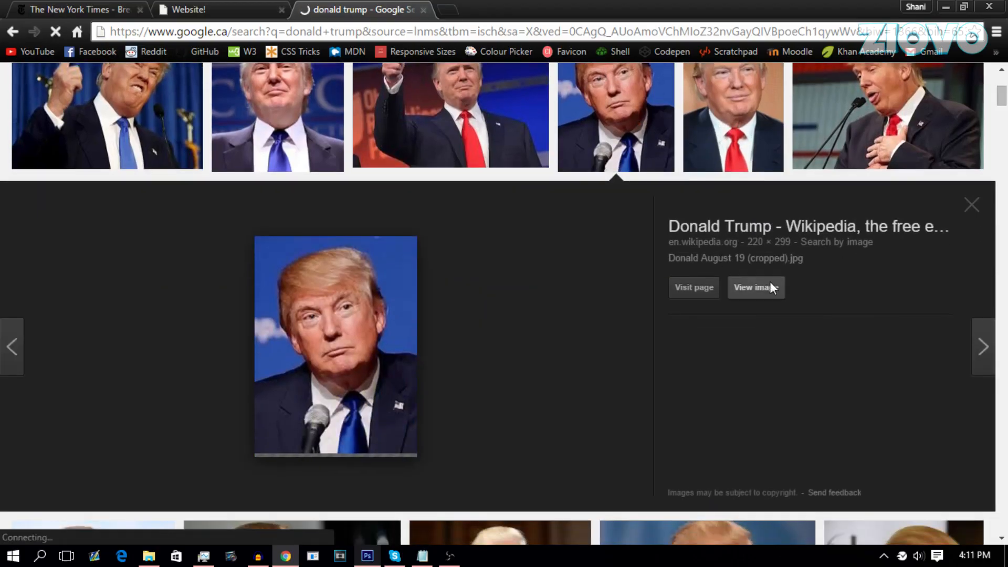
left_click(755, 287)
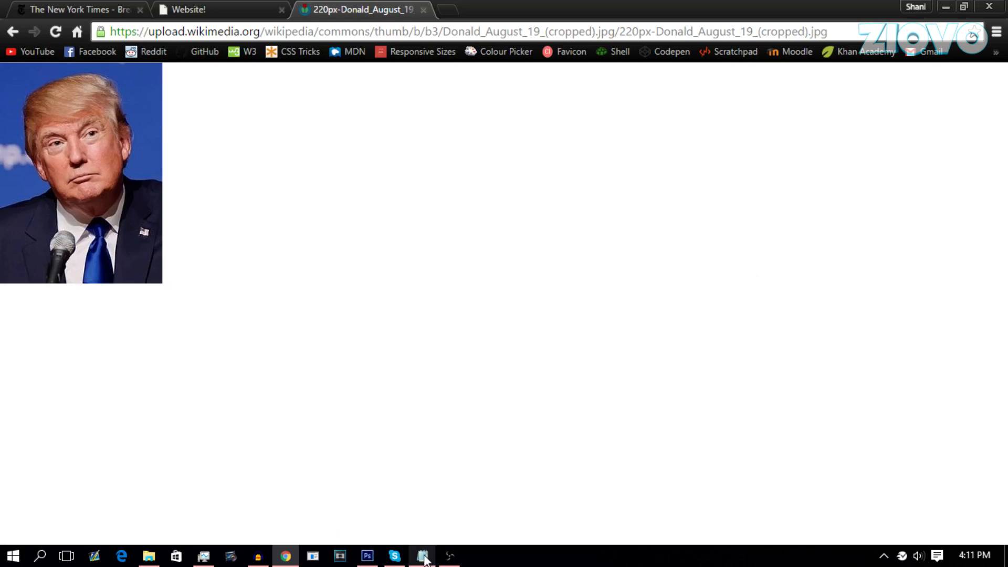
left_click(422, 555)
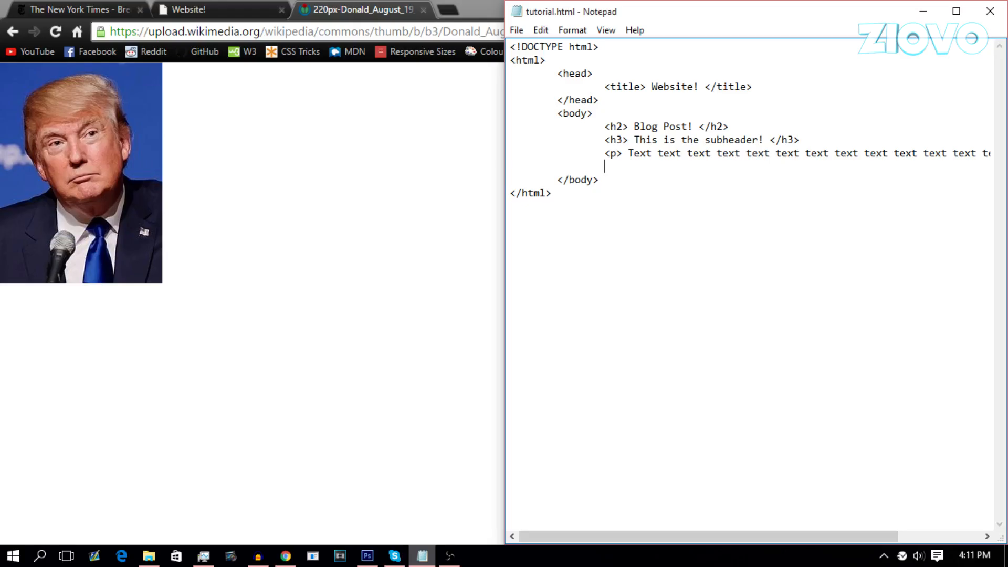
Begin an <img src=""> tag on the line below the paragraph
type("<im")
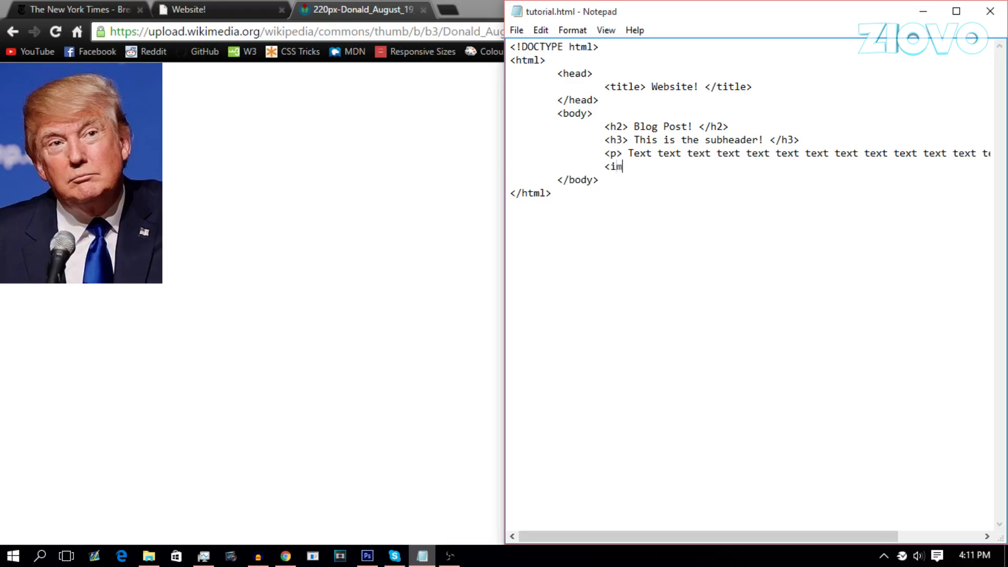
type("g> </img>")
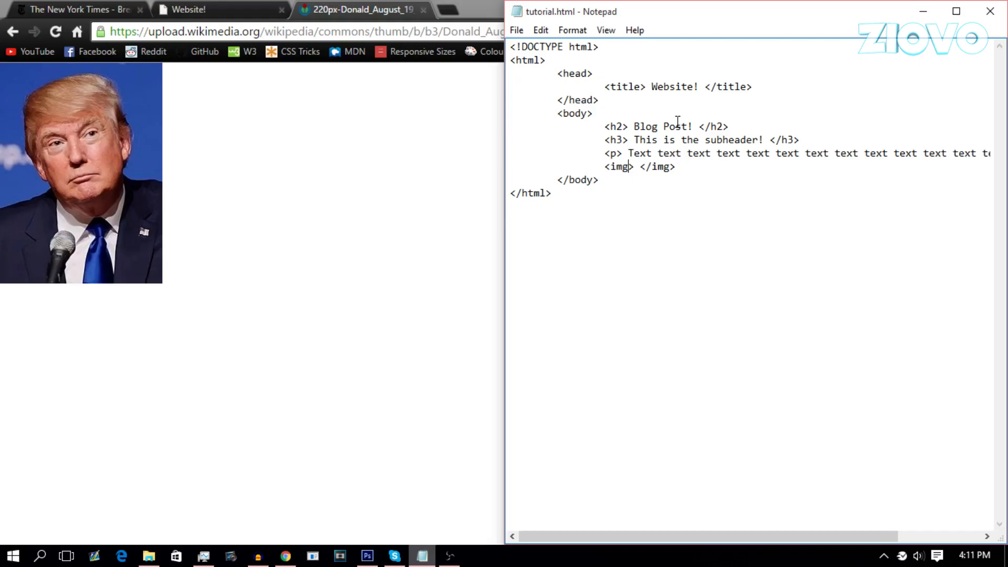
type("src")
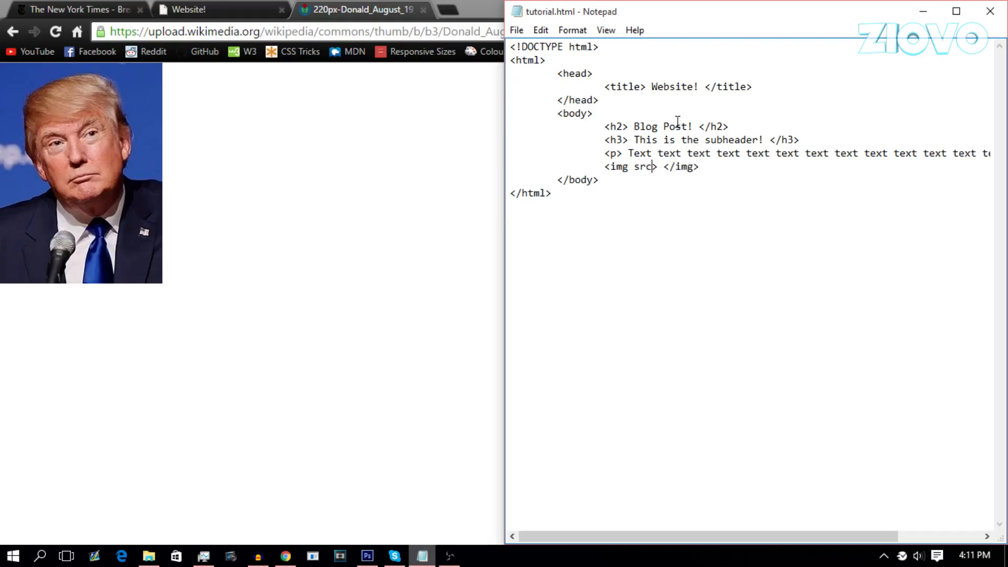
type("=")
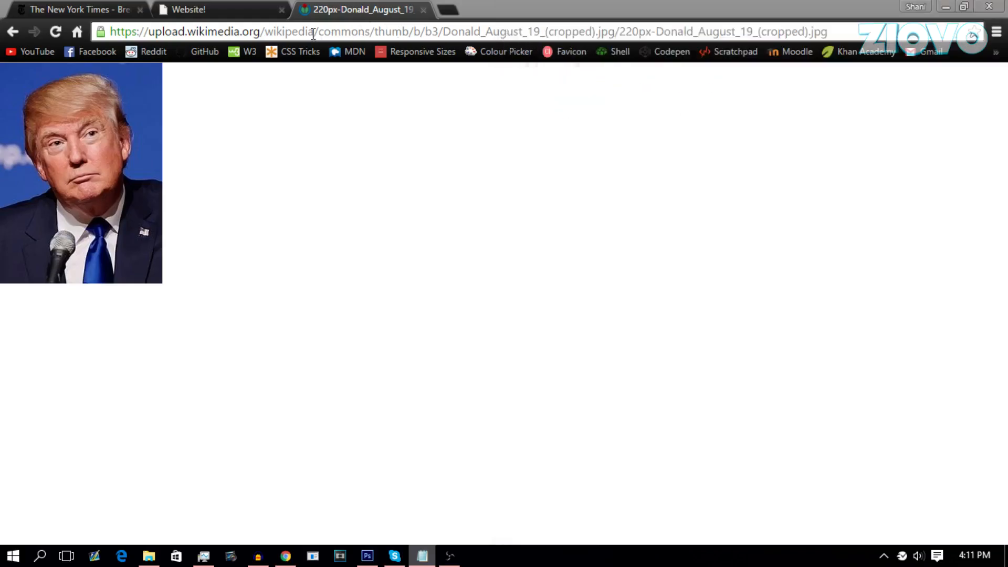
Paste the Wikimedia Donald_August_19_(cropped) image URL from Chrome's address bar as the src
left_click(450, 32)
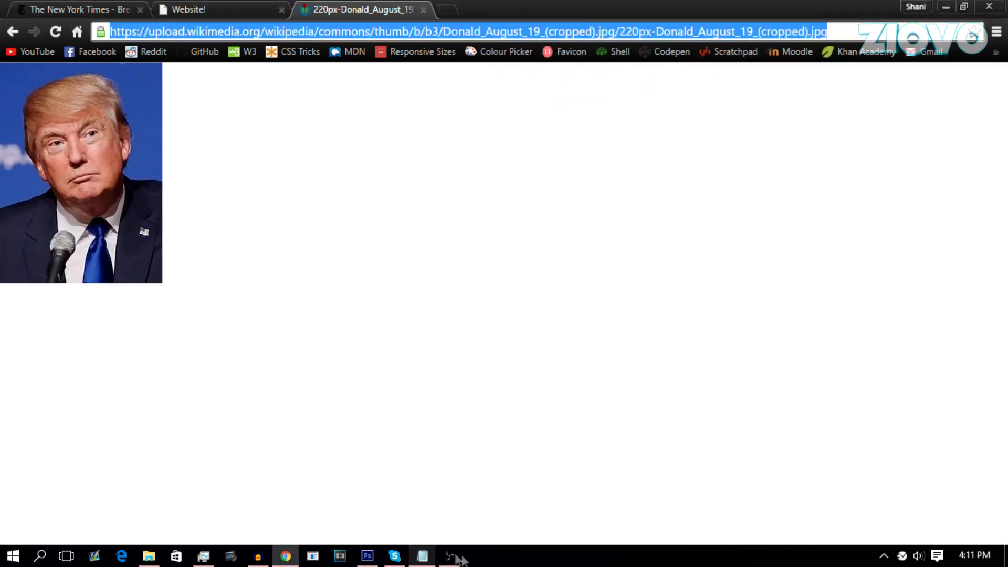
left_click(421, 555)
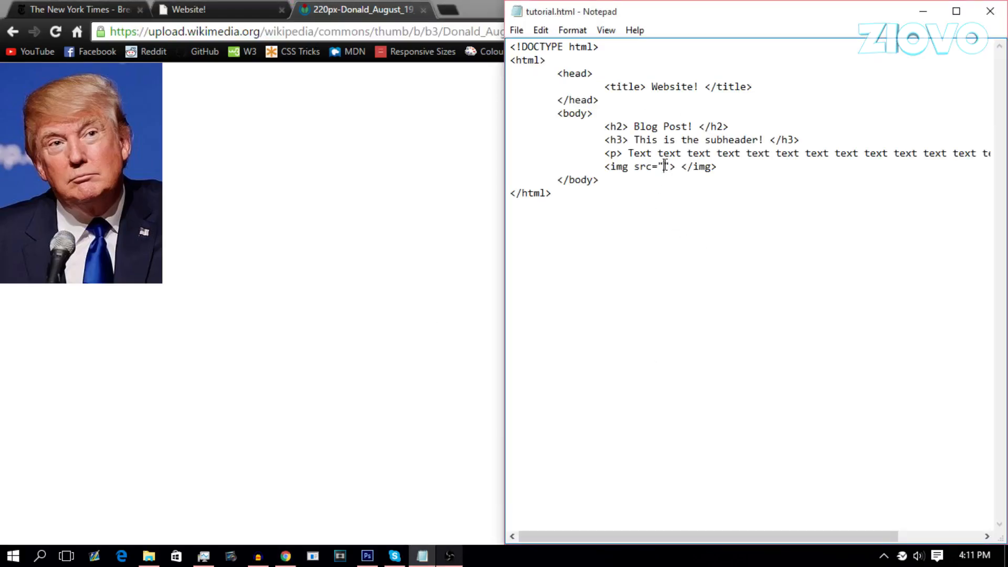
type("https://upload.wikimedia.org/wikipedia/commons/thumb/b/b3/Donald_August_19_(cropped).jpg/220px-Donald_August_19_(cropped).jpg")
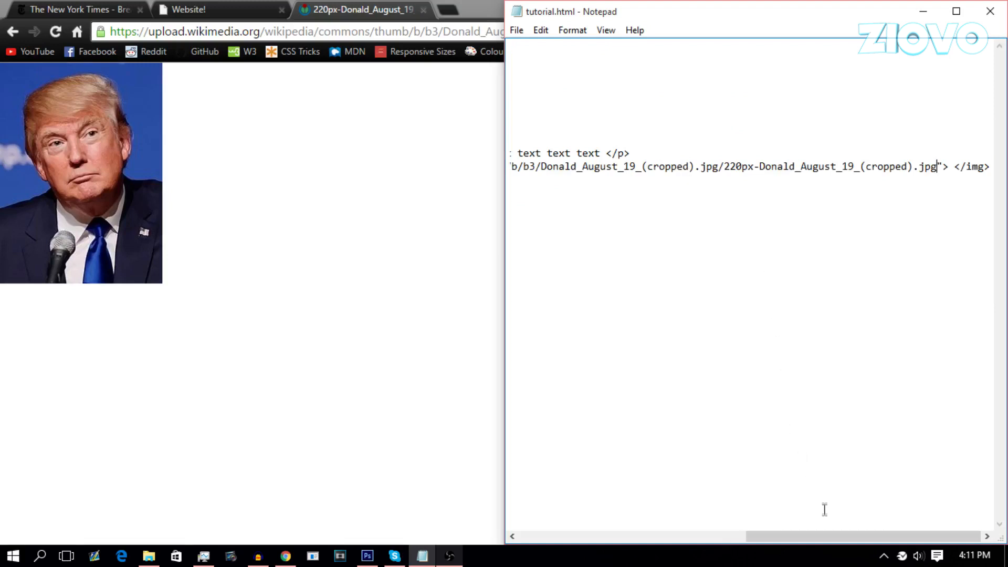
left_click(187, 8)
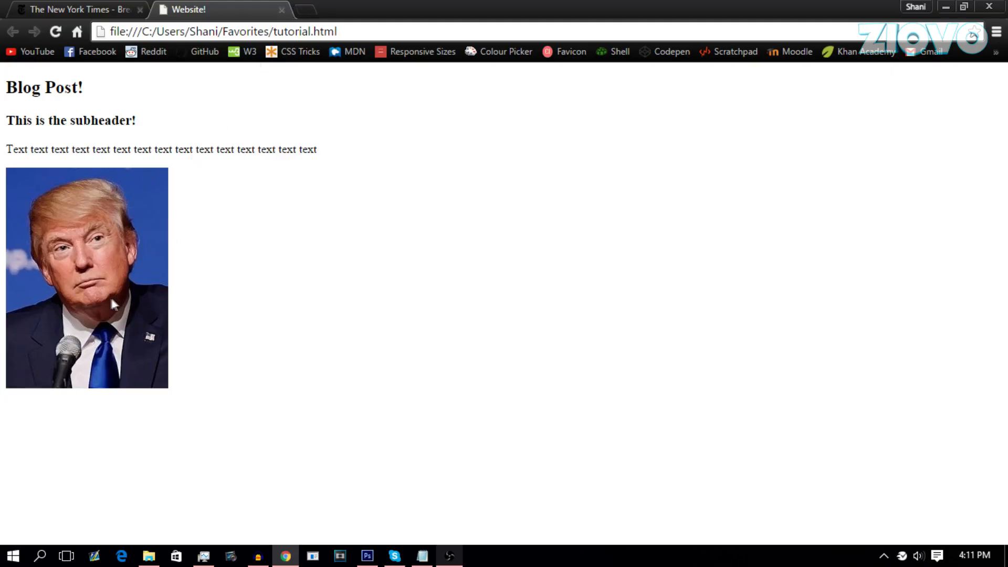
mouse_move(107, 267)
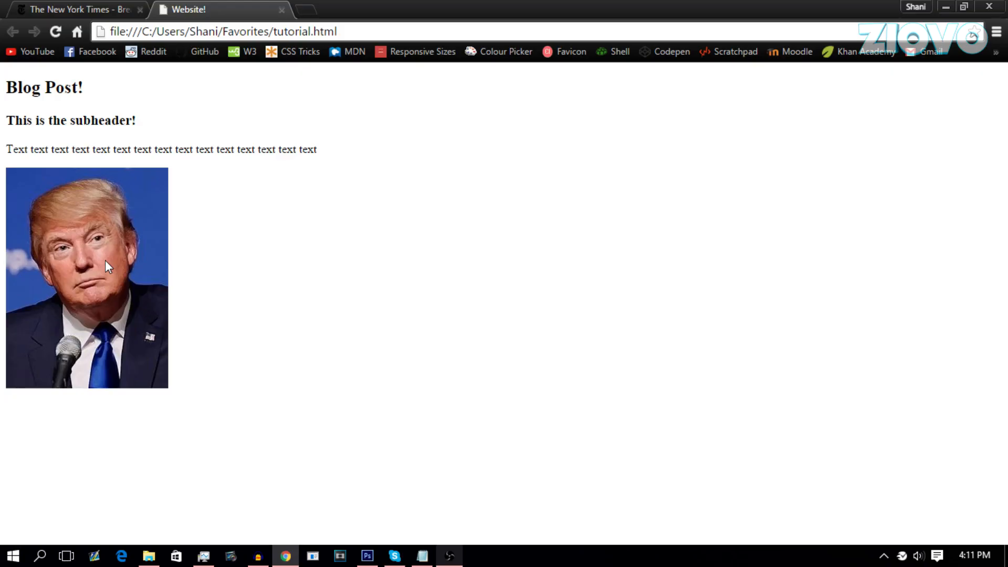
left_click(422, 555)
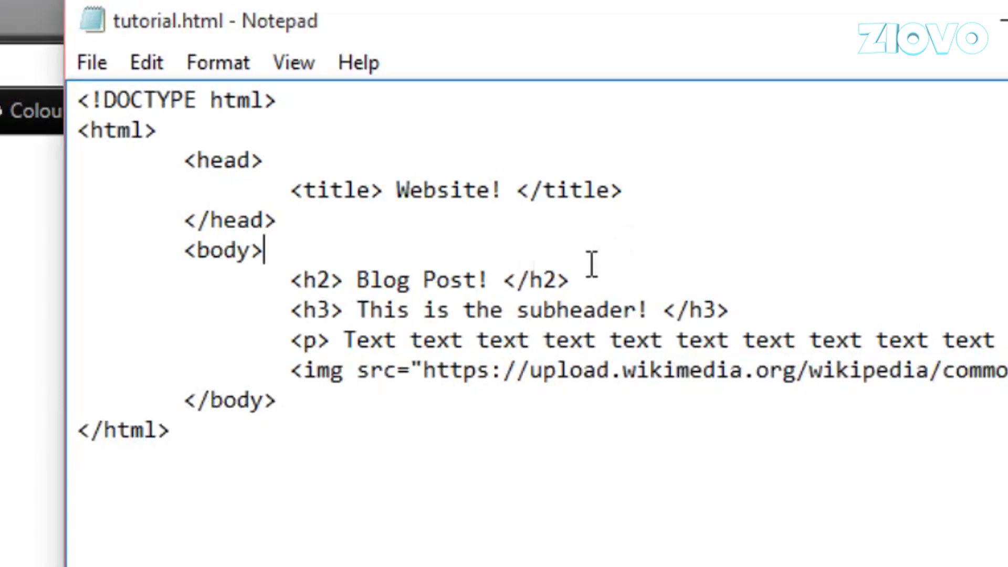
Add an <h3> Click here! </h3> heading below the Blog Post! line
type("<h")
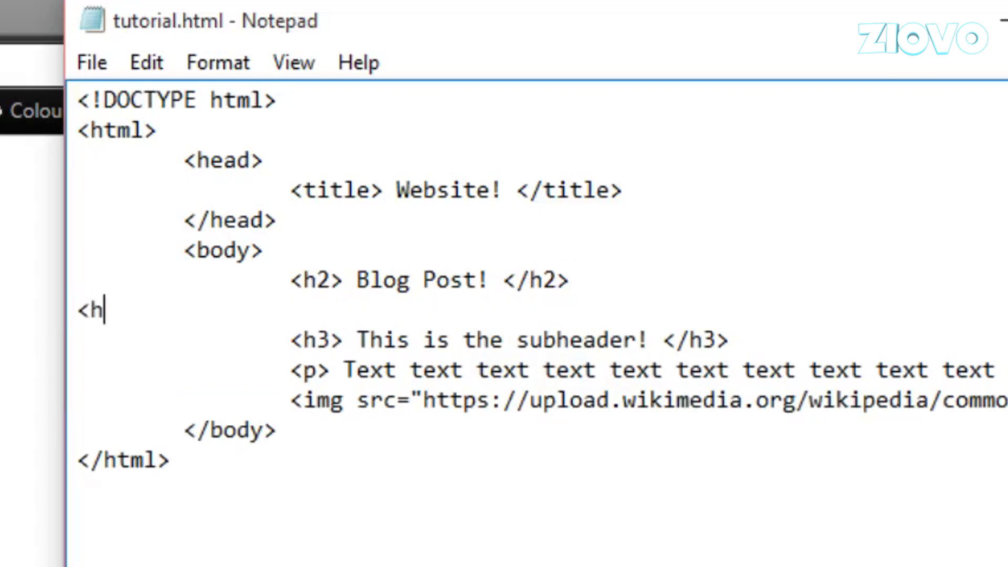
type("3> C")
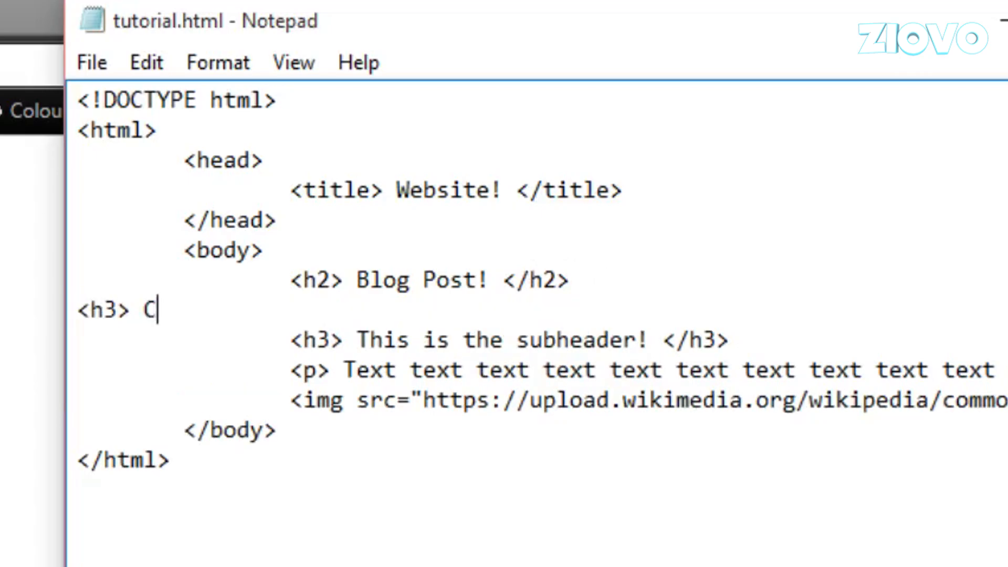
type("lick here! </")
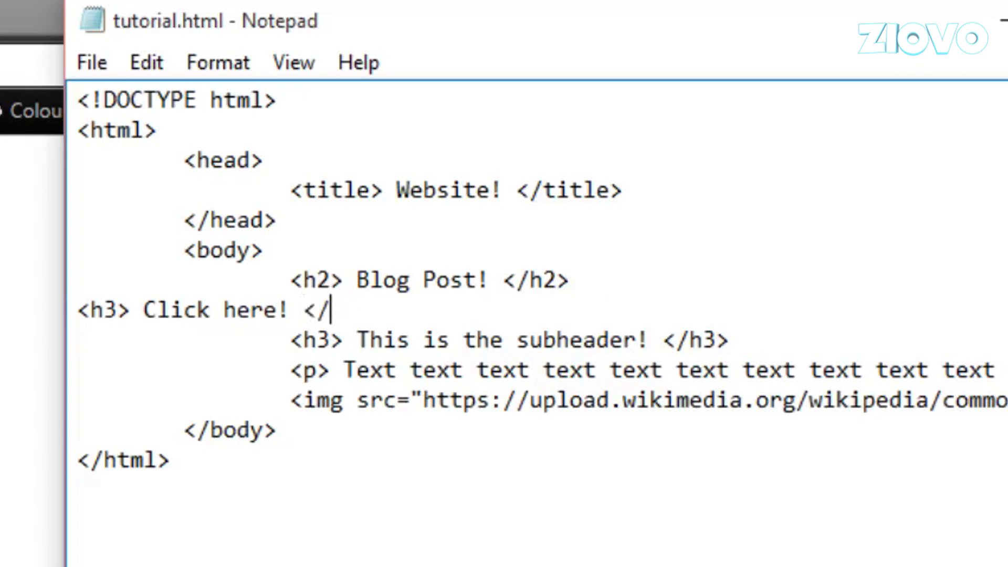
type("h3>")
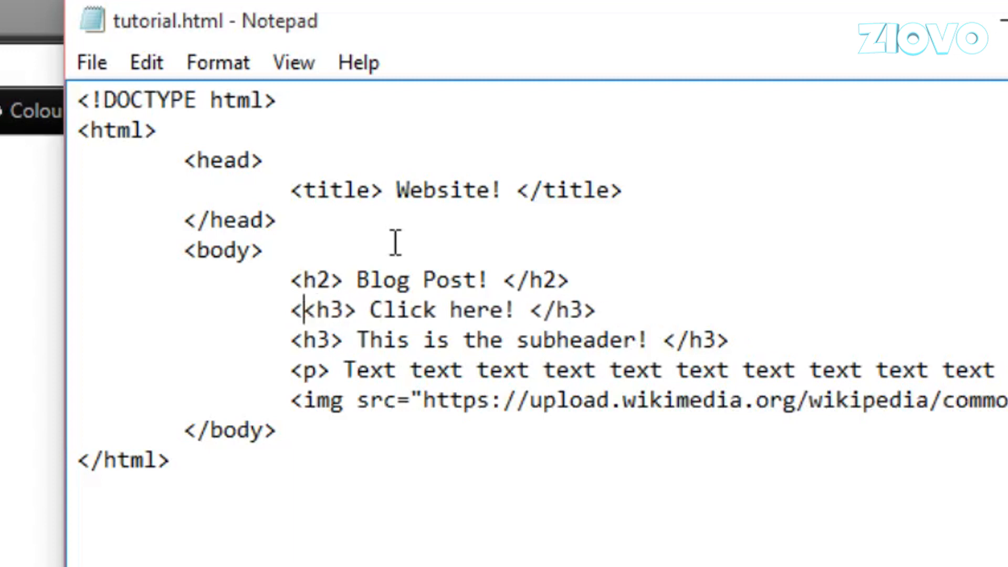
Wrap the h3 heading in an <a href=""> ... </a> anchor
type("a>")
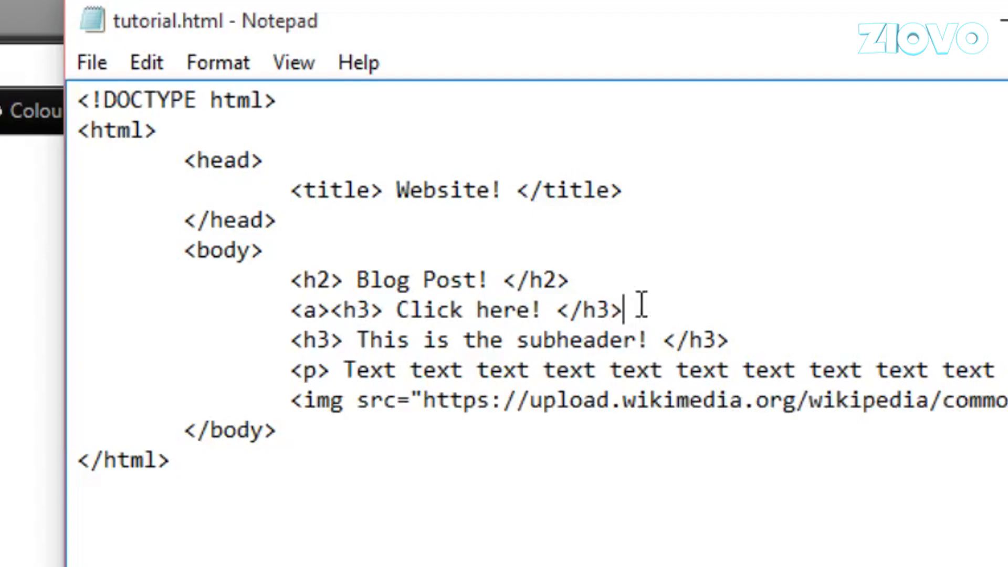
type("<")
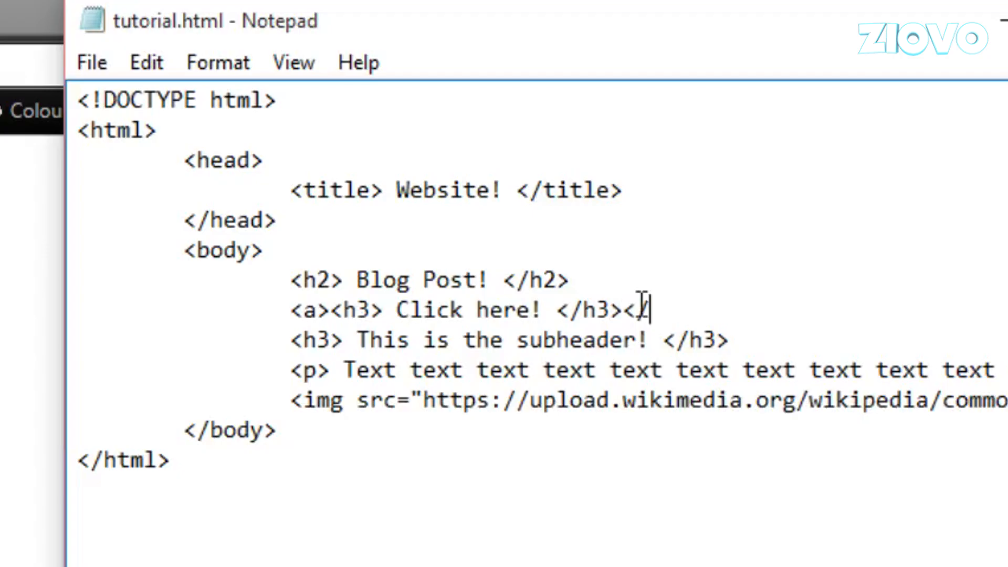
type("/a>")
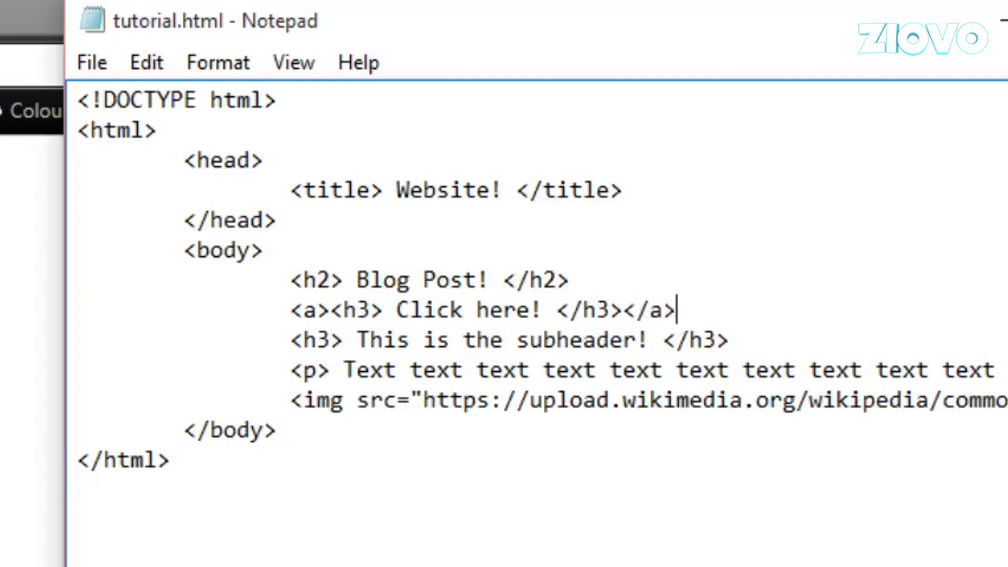
mouse_move(640, 308)
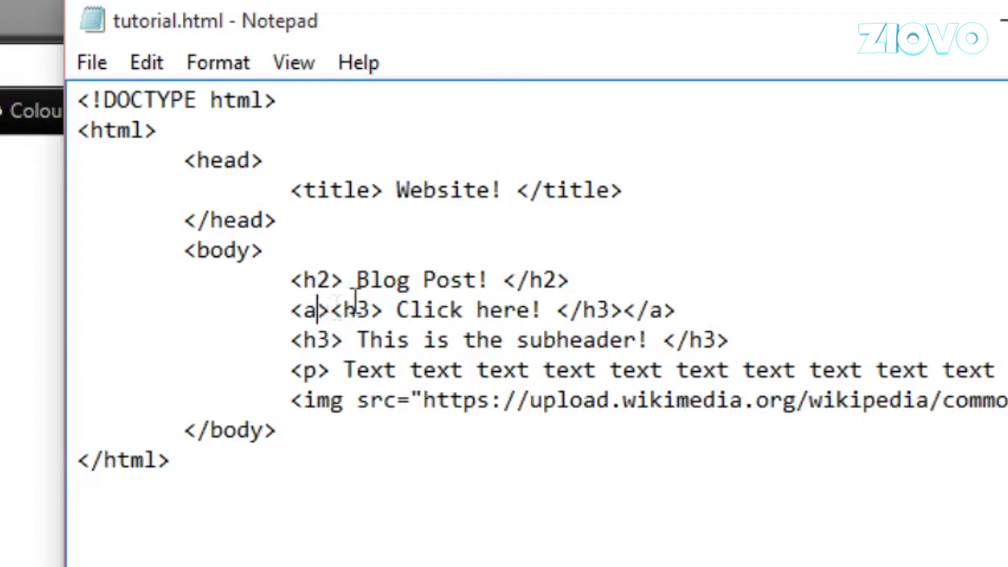
mouse_move(418, 251)
type(" h")
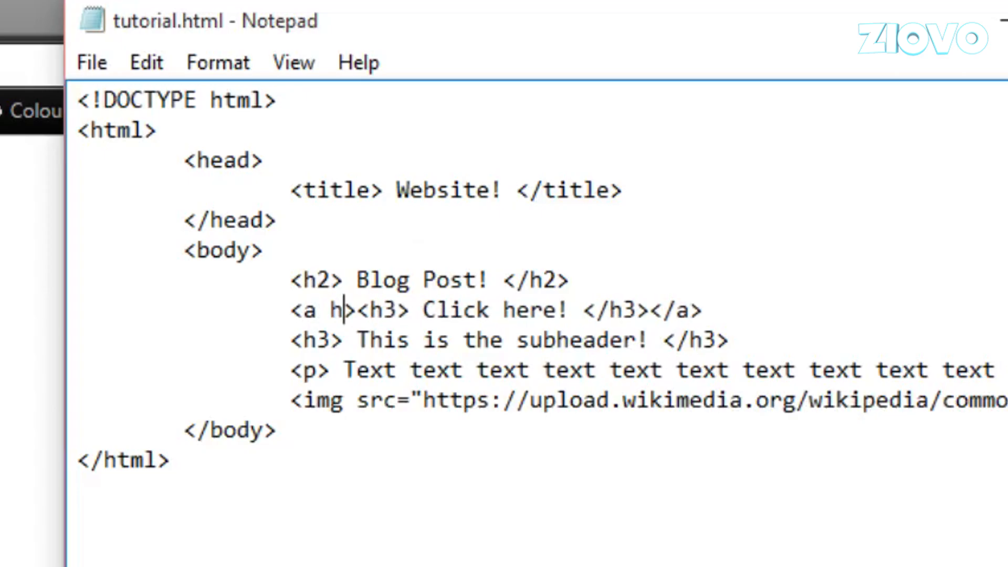
type("ref=\"")
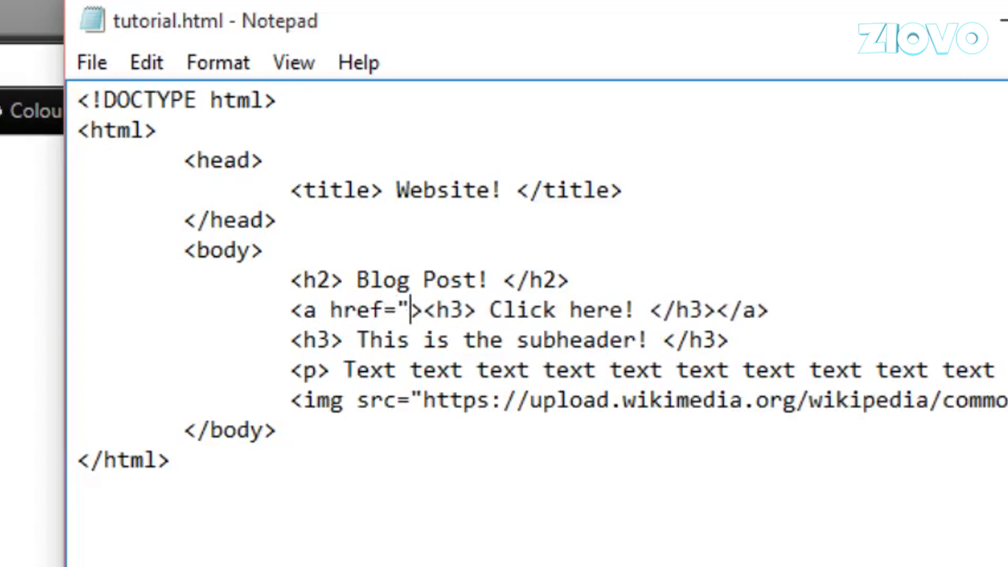
type("\"")
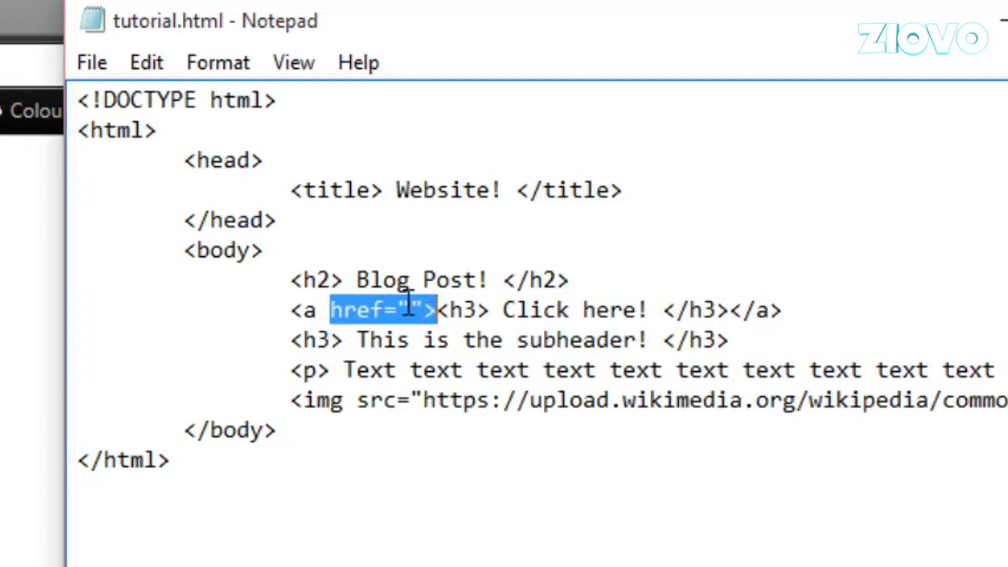
type("http:")
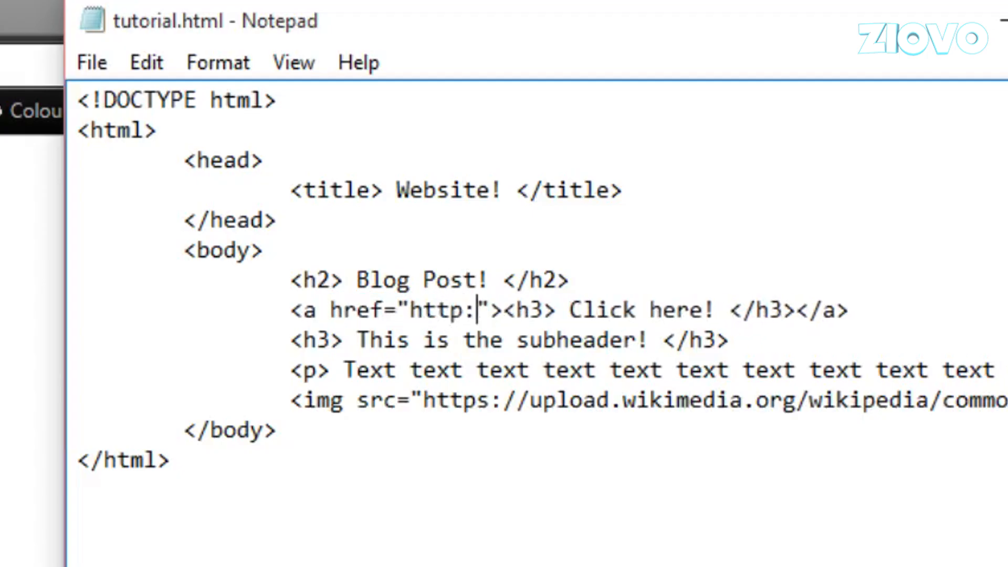
type("//youtube")
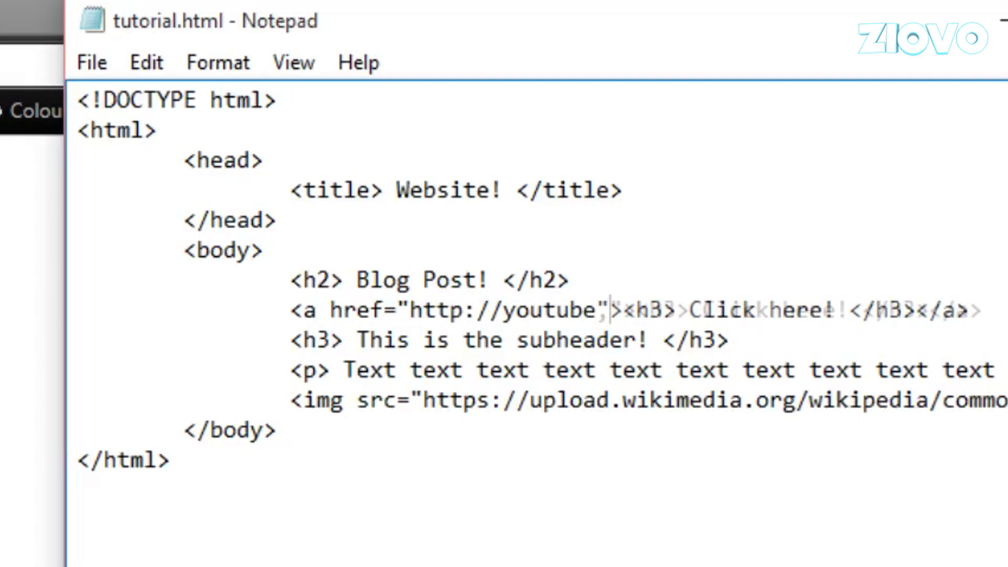
type(".com/ziovo")
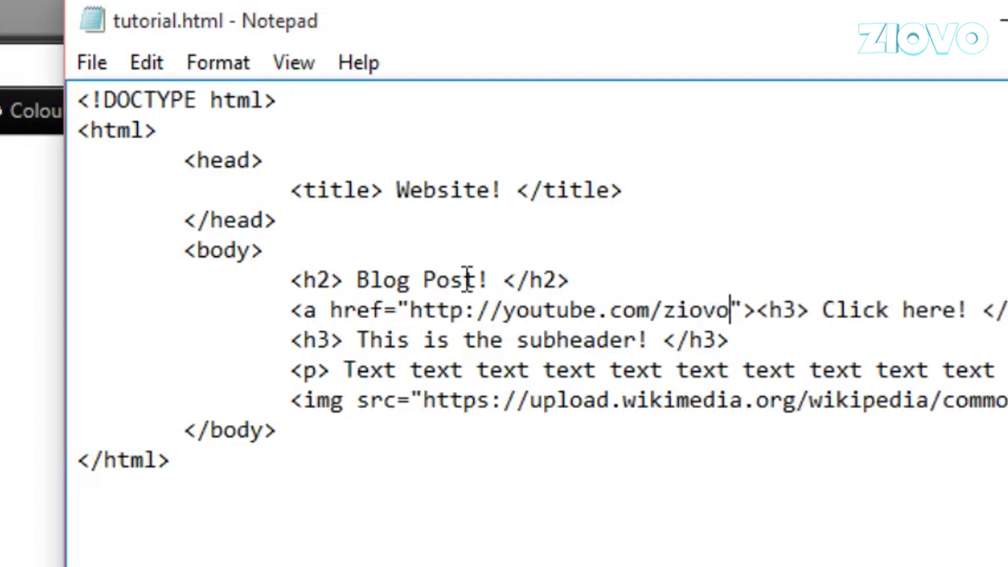
double_click(893, 310)
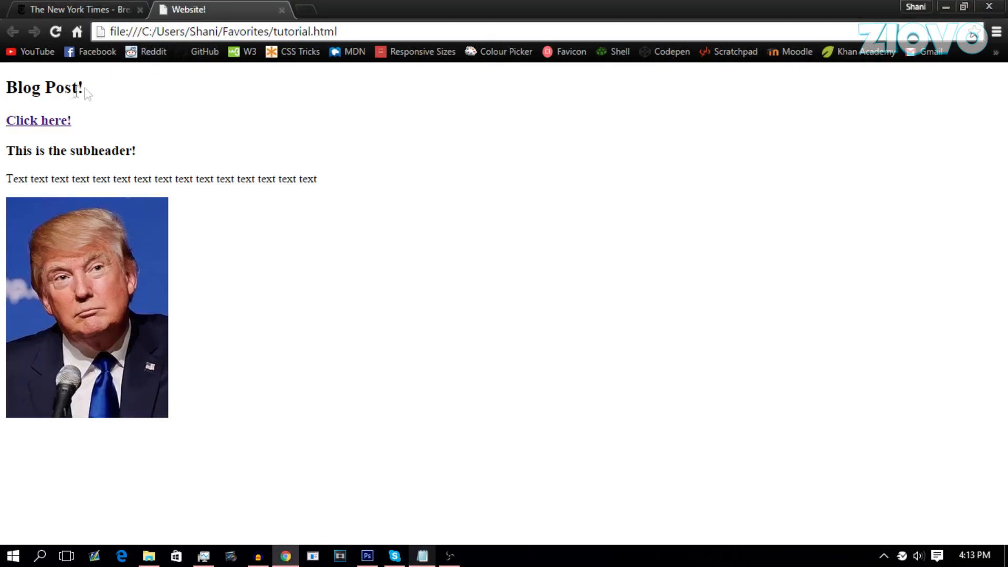
Follow the Click here! link, go back to tutorial.html, then return to the source in Notepad
left_click(38, 120)
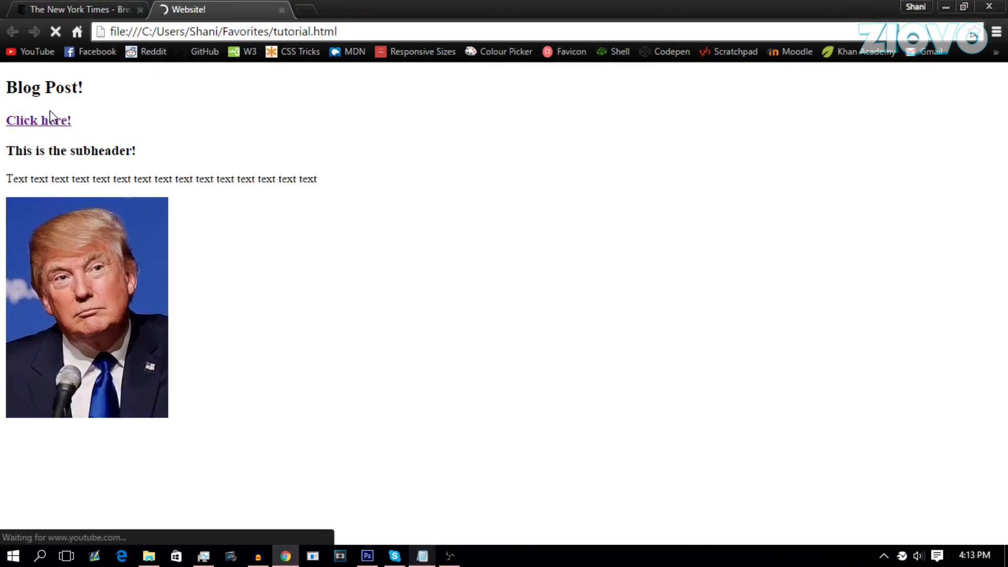
left_click(38, 120)
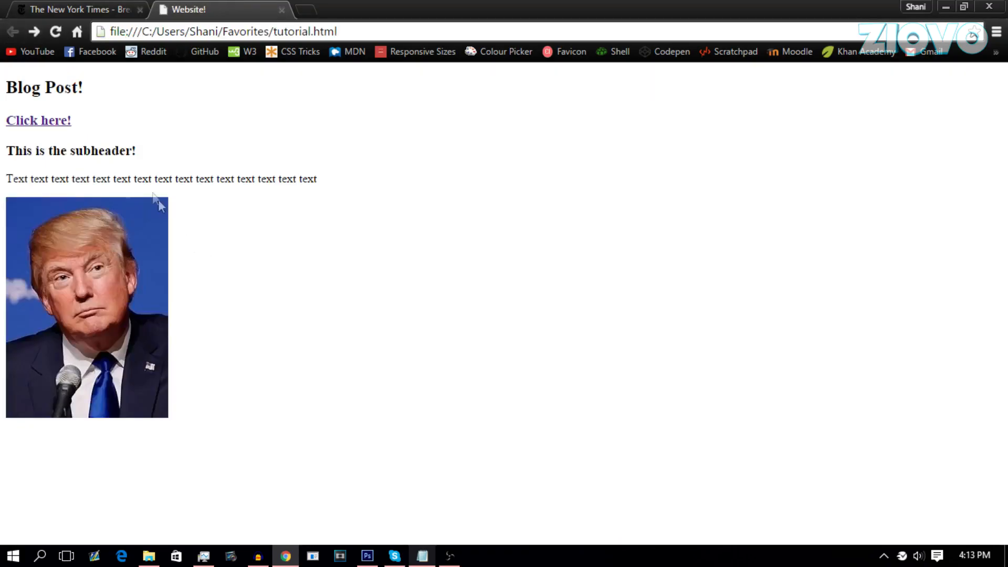
left_click(422, 554)
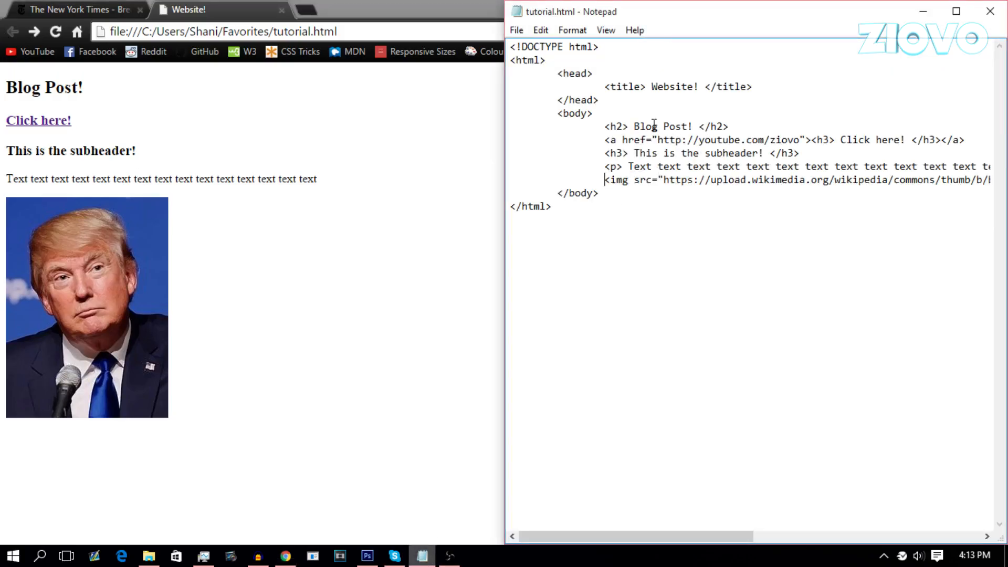
type("<a>")
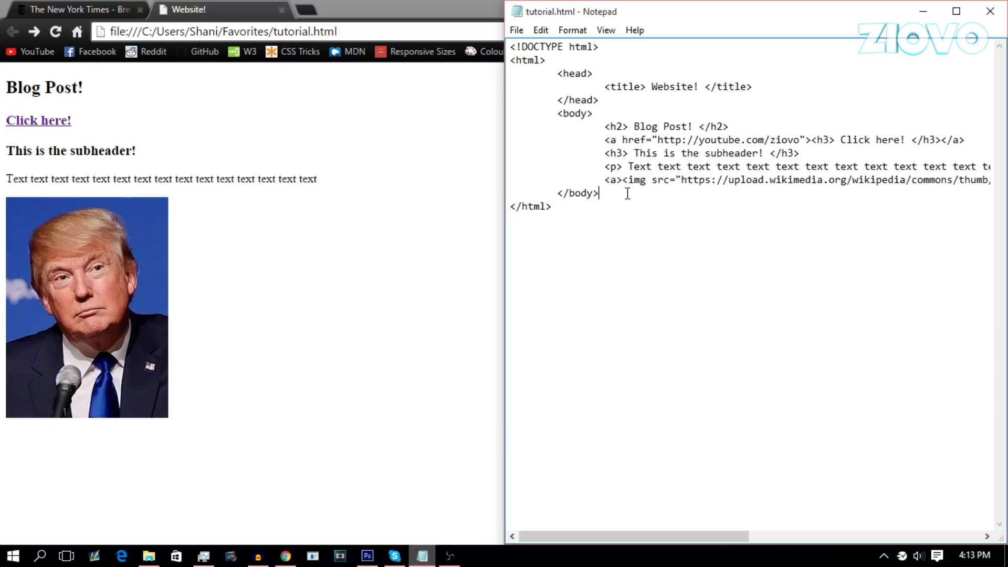
type("</a>")
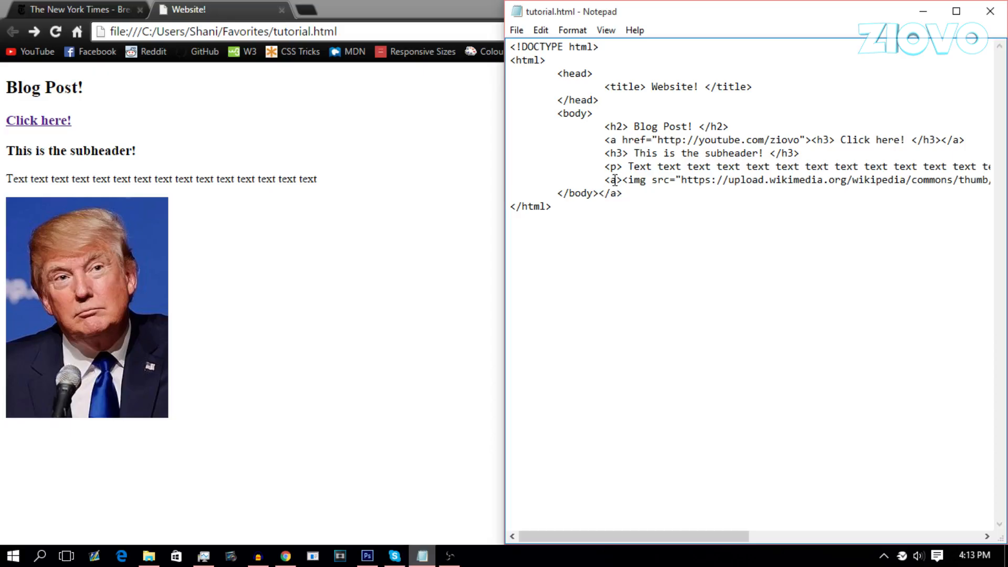
type("h")
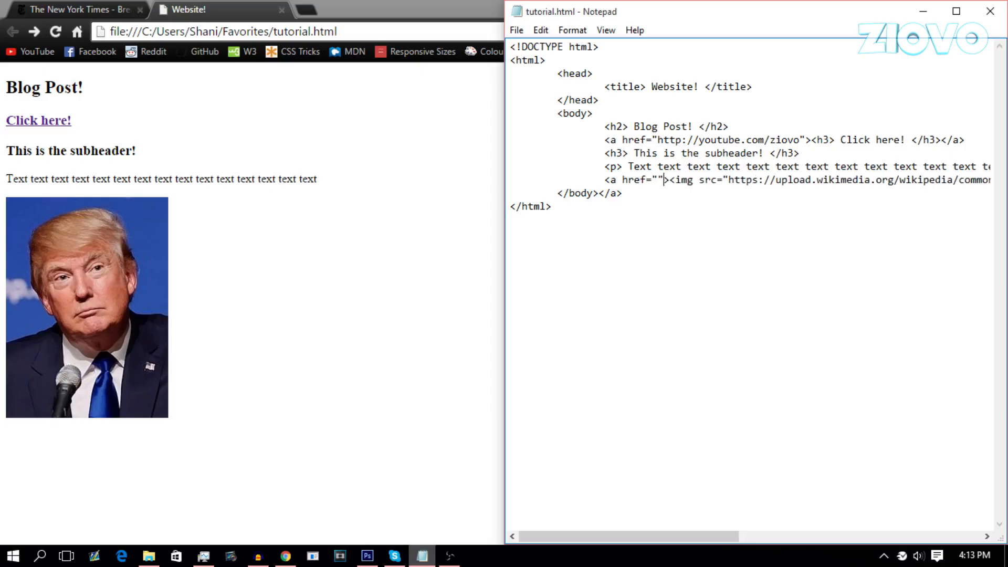
type("http://")
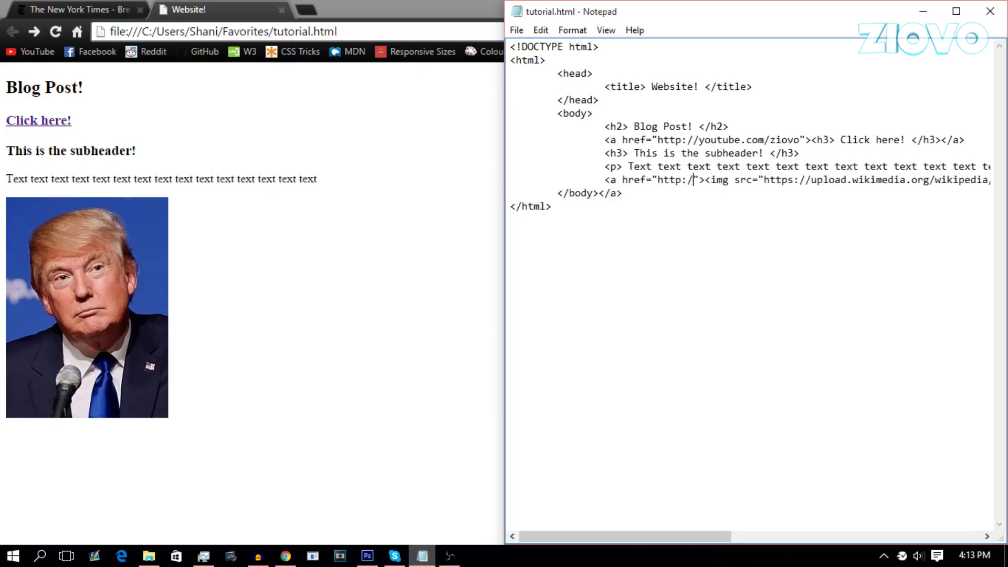
type("google.com")
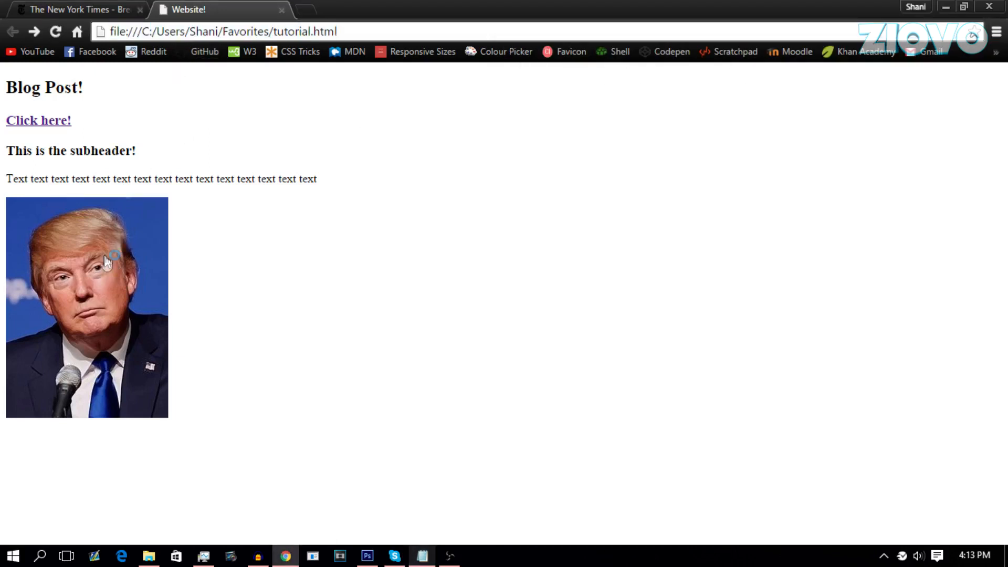
Click the portrait to land on the Google homepage, then return to Notepad
left_click(38, 120)
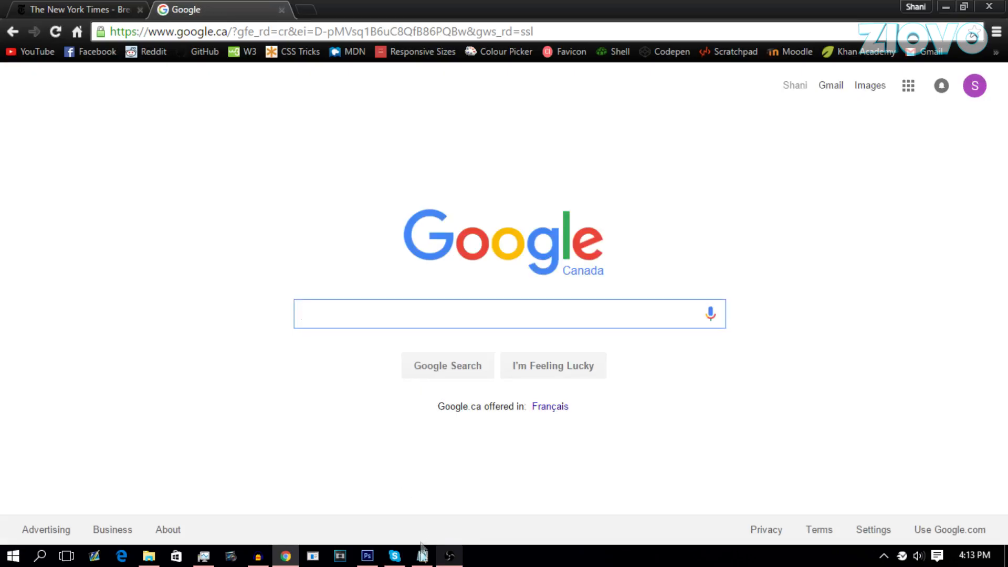
left_click(422, 555)
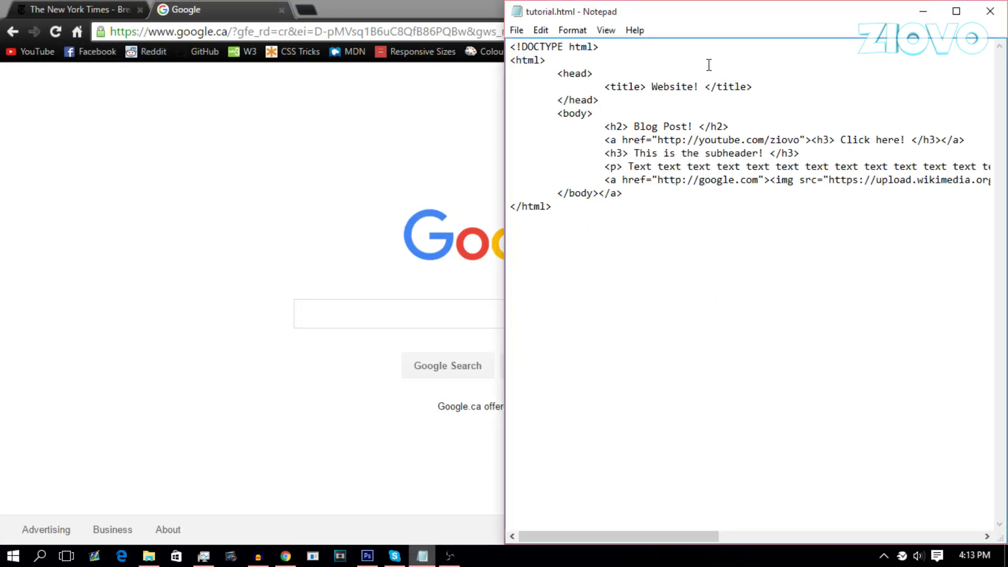